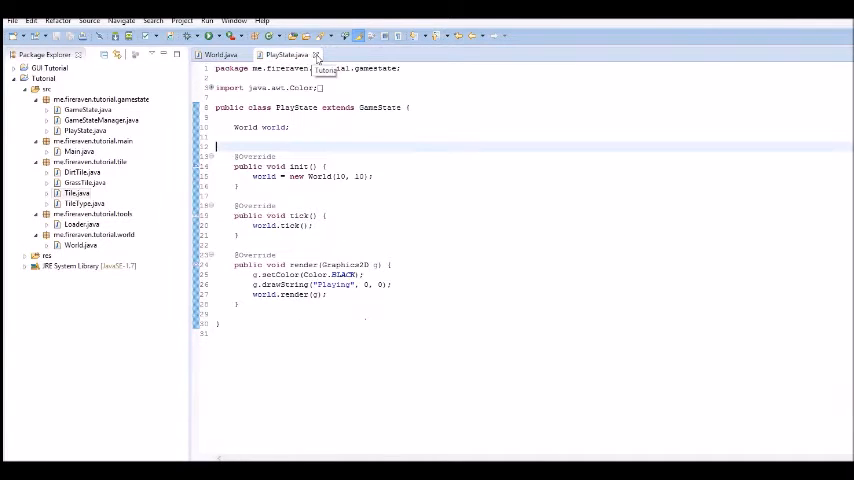
Step: Close the PlayState.java editor, run the game, and move its tile window slightly lower
left_click(316, 55)
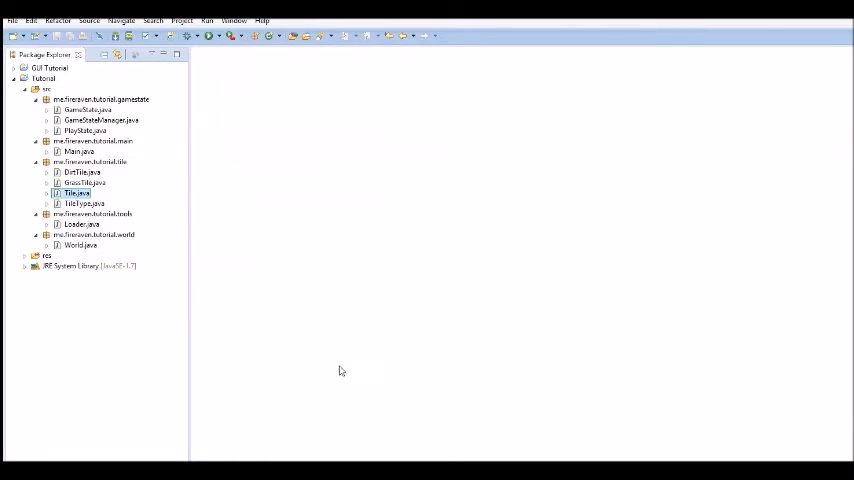
mouse_move(343, 353)
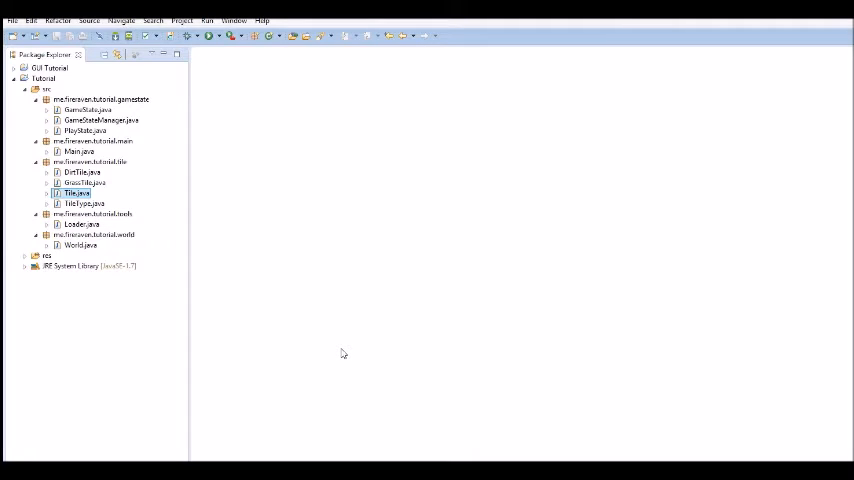
mouse_move(217, 213)
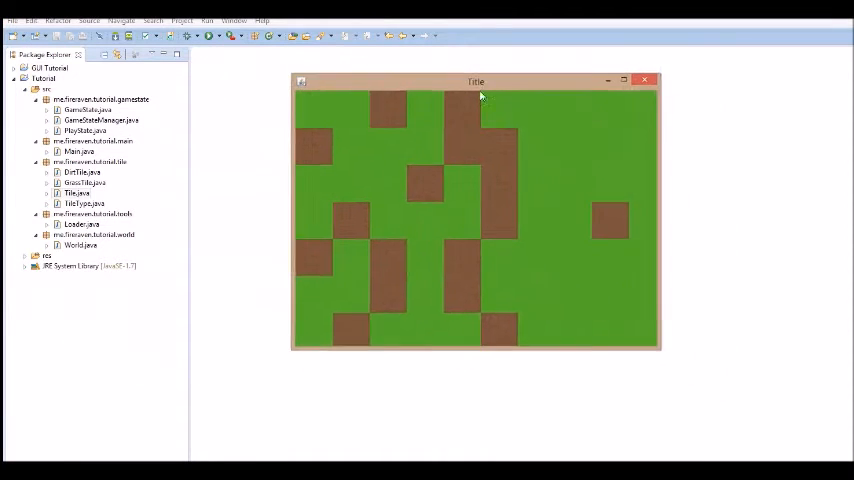
left_click_drag(475, 82, 468, 112)
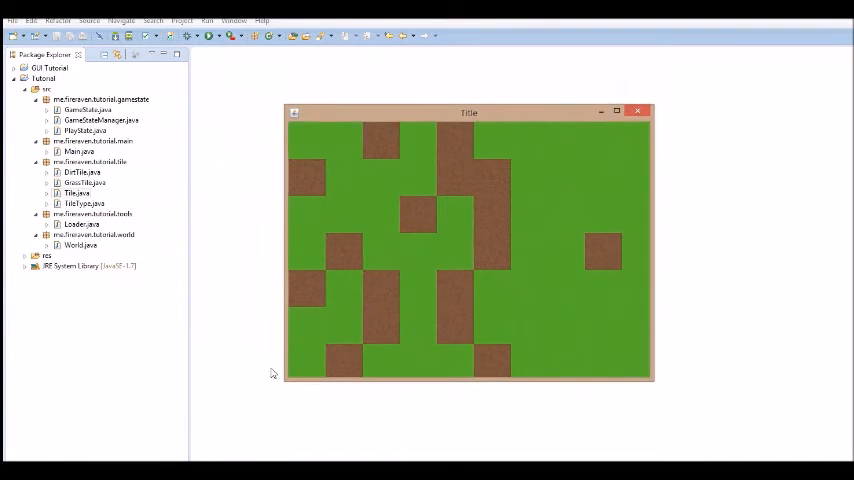
mouse_move(575, 135)
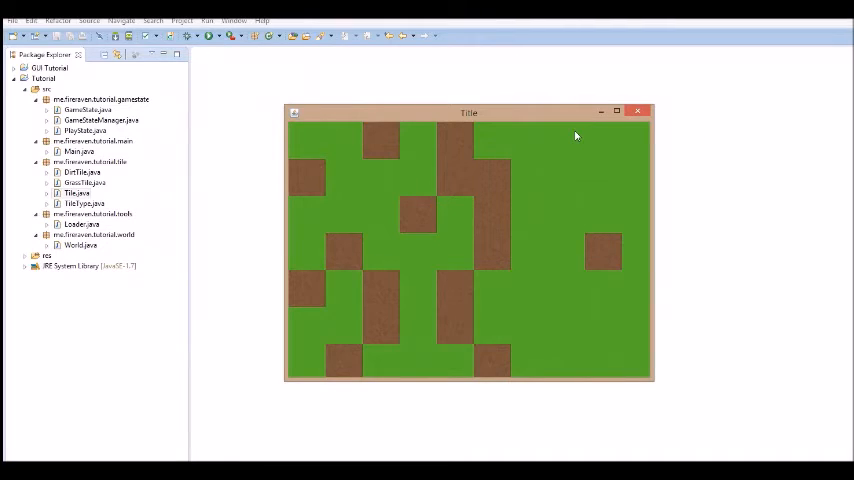
mouse_move(351, 132)
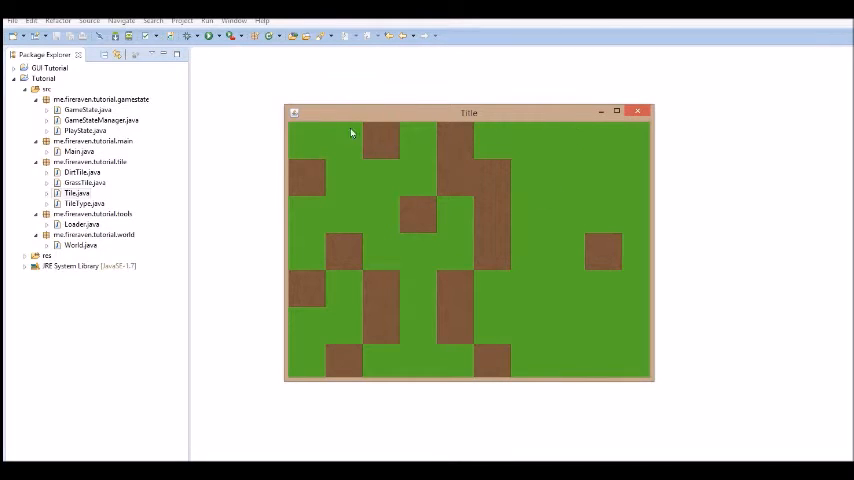
mouse_move(467, 213)
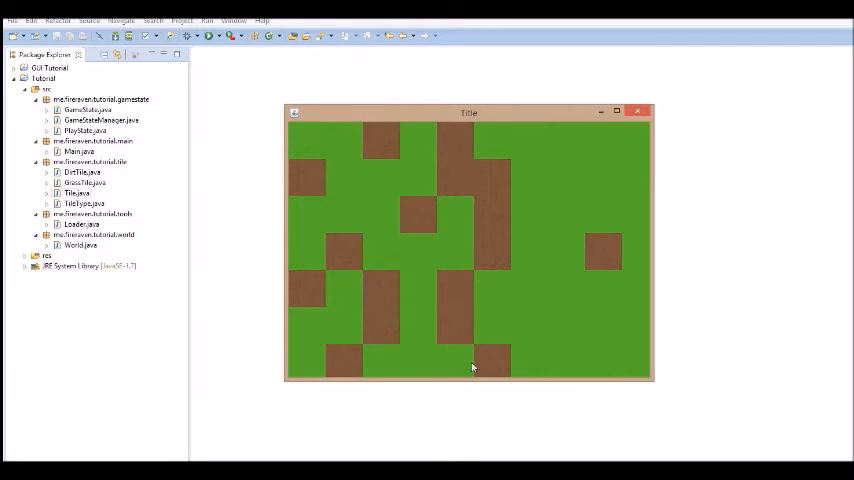
mouse_move(413, 215)
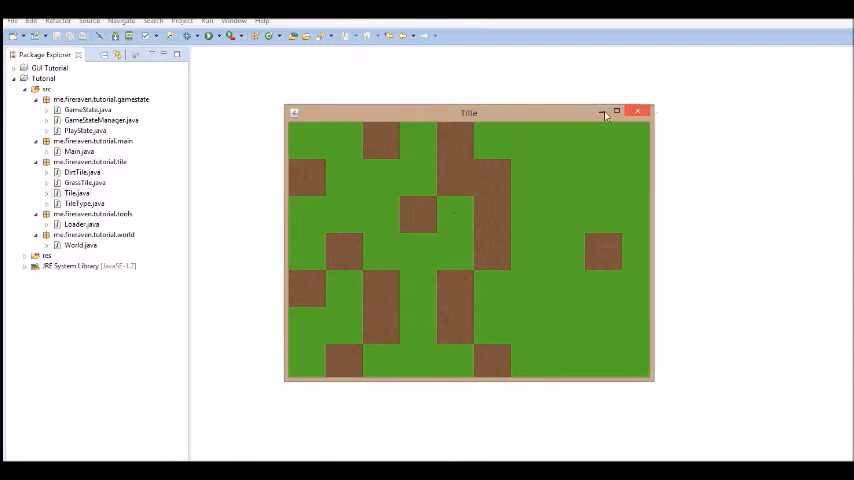
Step: Create class KeyManager in package me.fireraven.tutorial.input, declared as implementing KeyListener
right_click(90, 141)
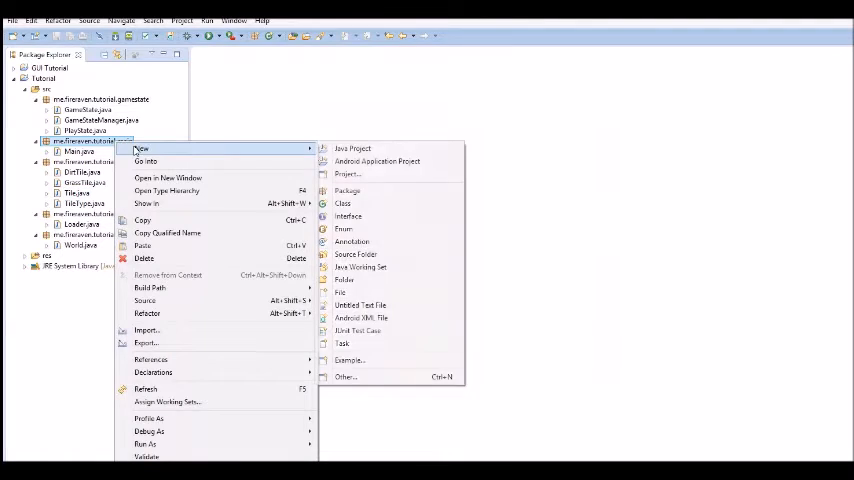
left_click(343, 203)
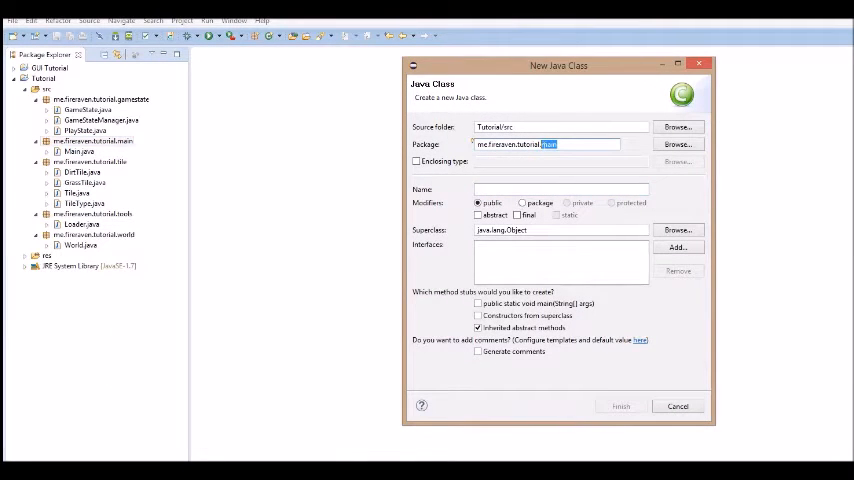
type("input")
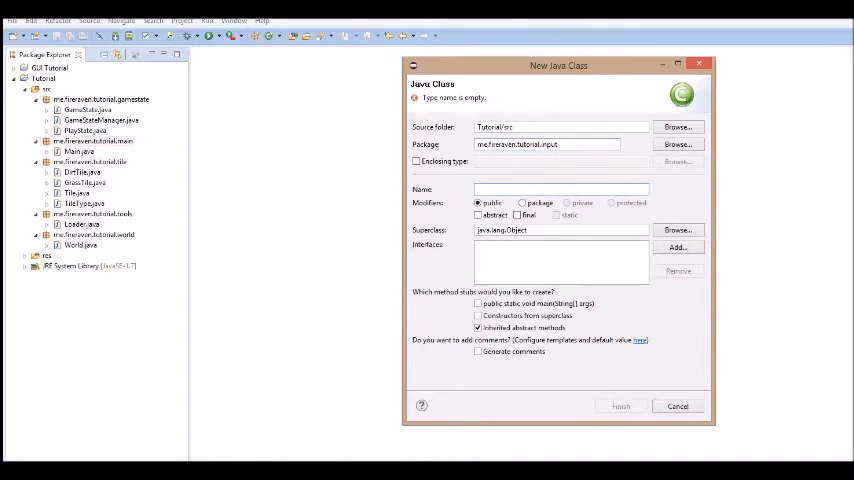
type("KeyMan")
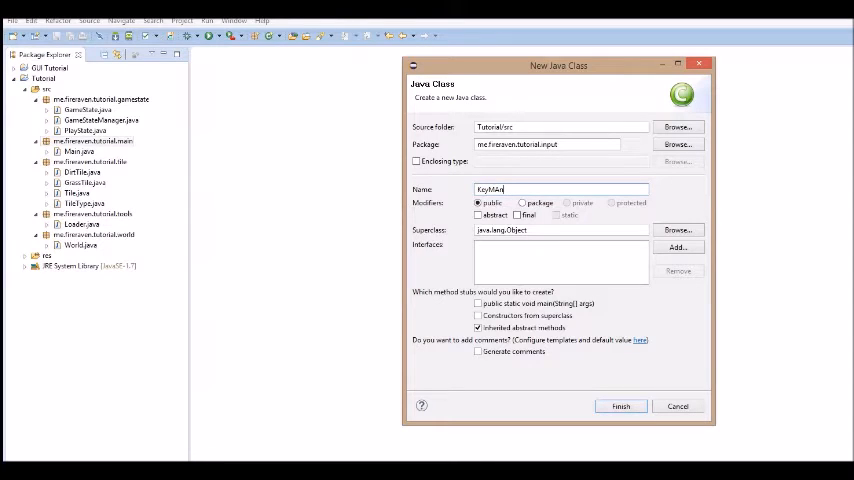
key("BackSpace")
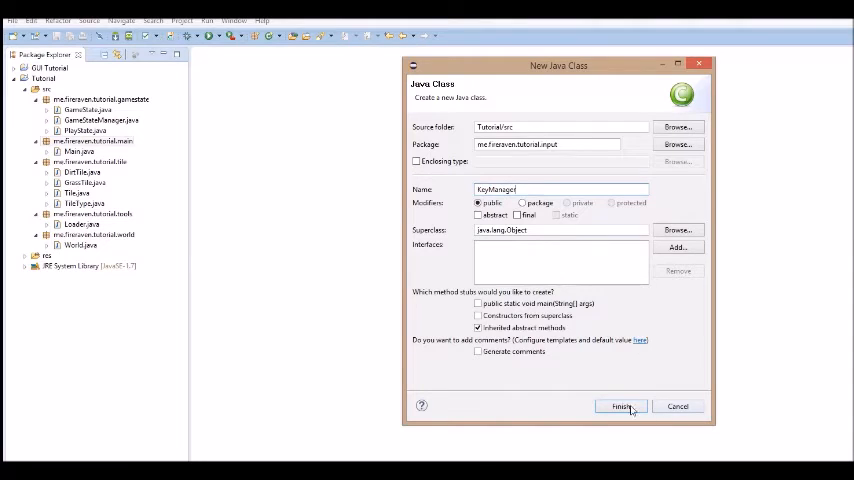
left_click(620, 406)
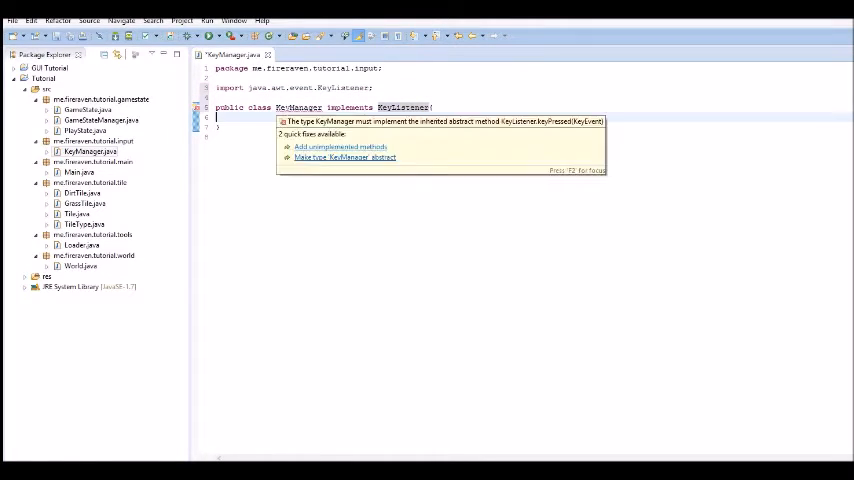
Step: Add keyPressed, keyReleased and keyTyped stubs to KeyManager, renaming each arg0 to e
left_click(340, 147)
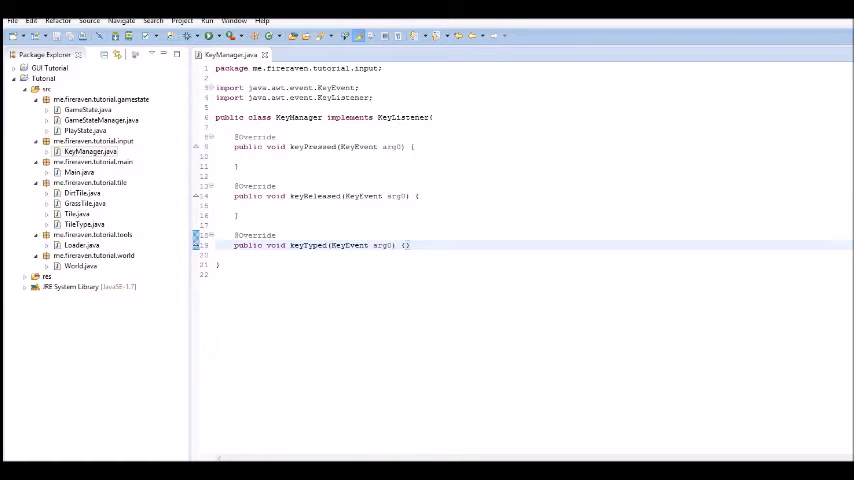
double_click(254, 234)
type("e")
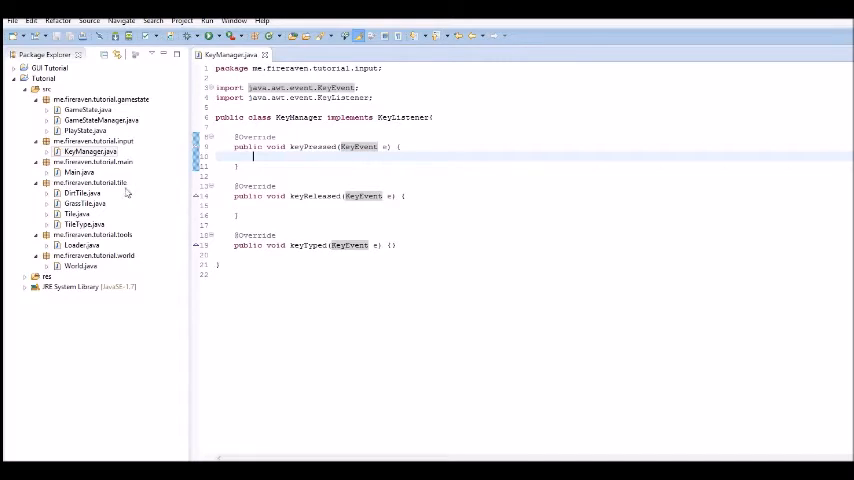
Step: Declare public static int xOffset = 0 and yOffset = 0 fields in World
right_click(75, 140)
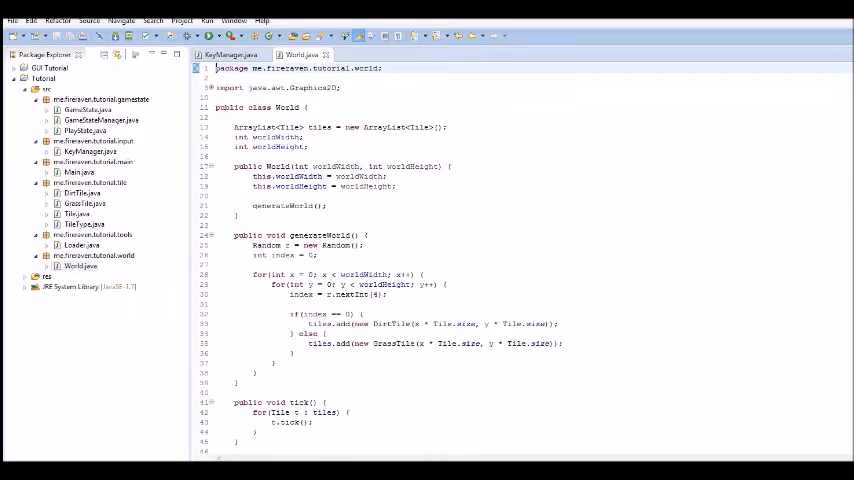
type("public static")
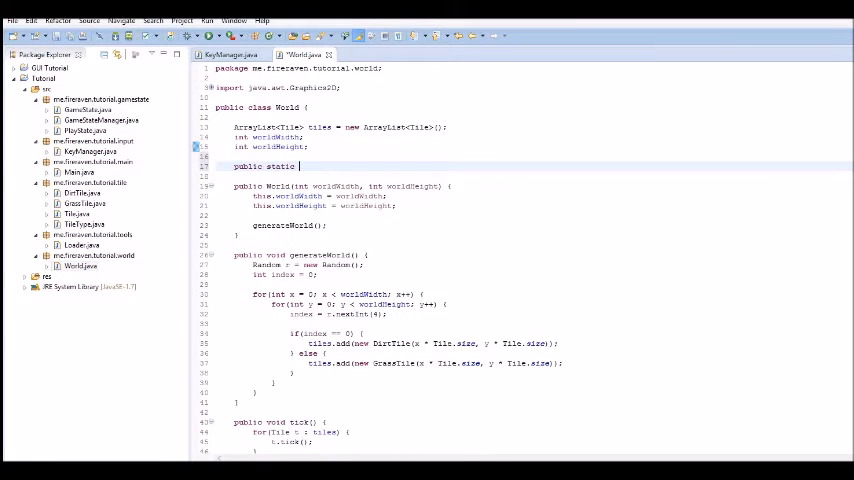
type("int x")
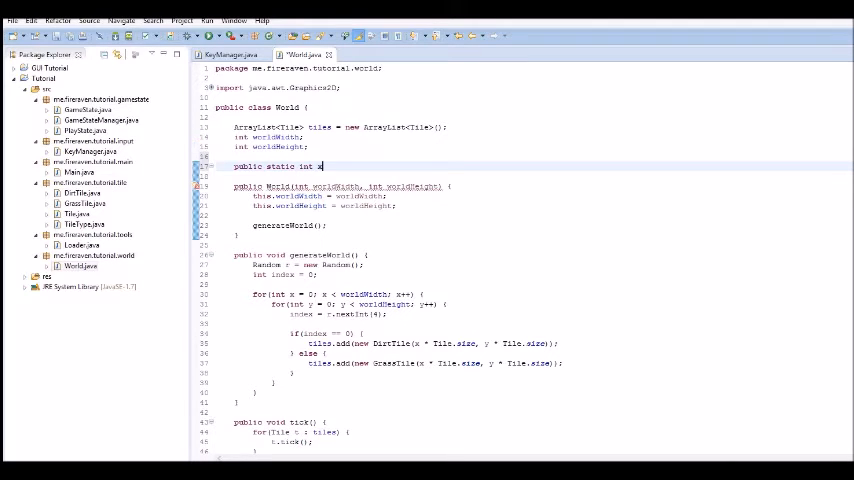
type("Offset = 0;")
type("pu")
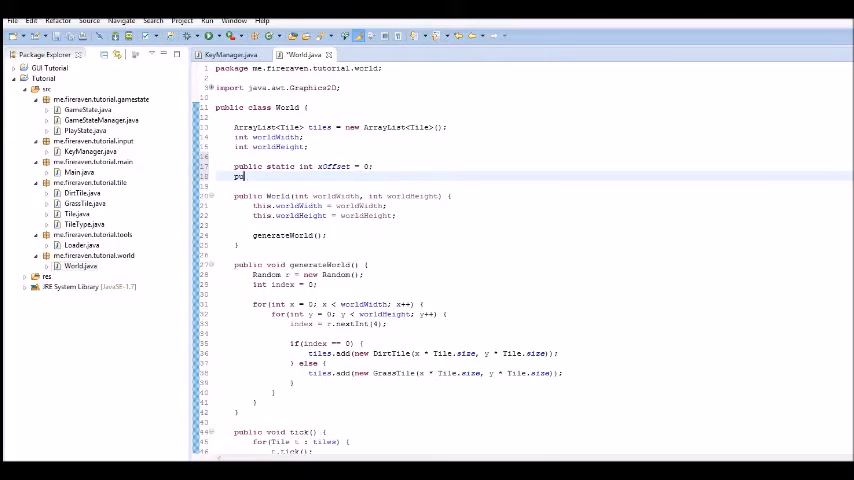
type("blic syn")
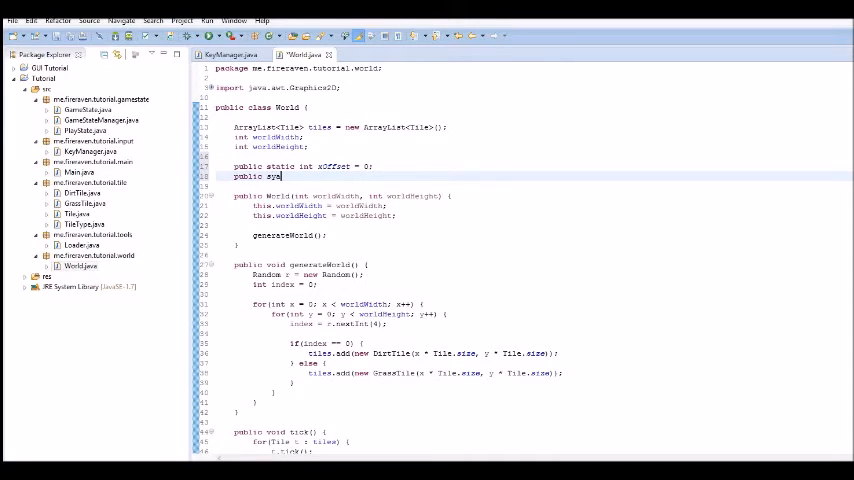
type("tatic in")
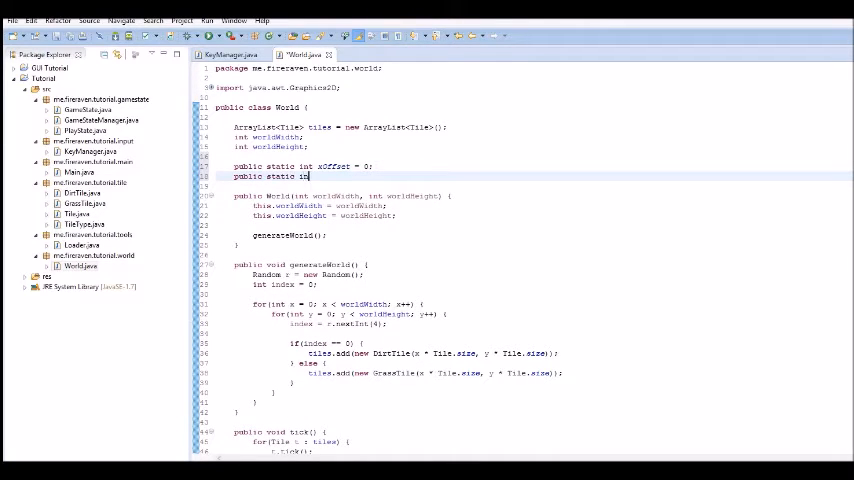
type("yOffset")
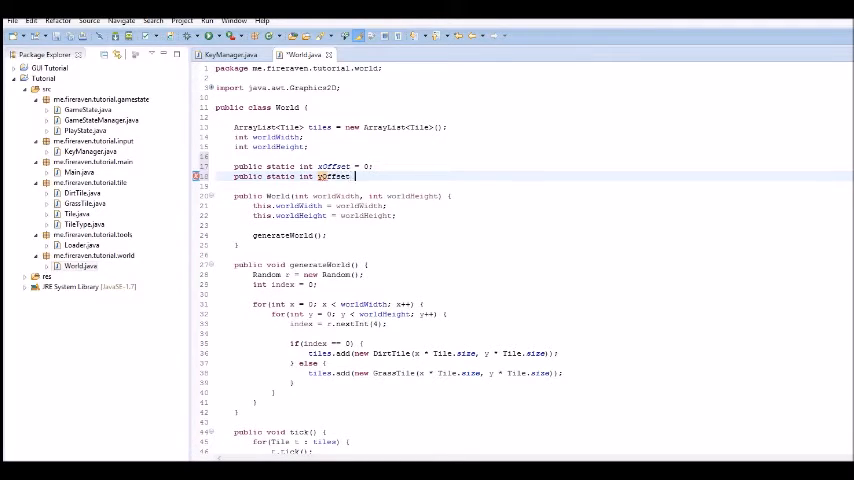
type("= 0;")
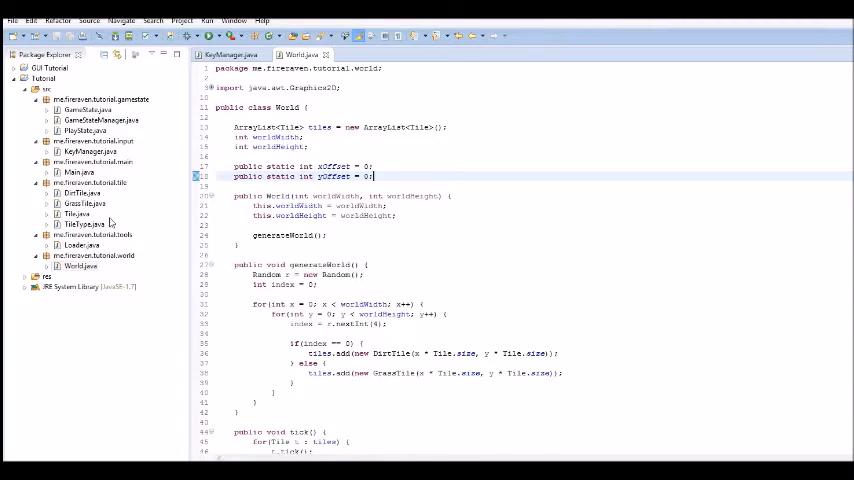
Step: Change Tile.render's drawImage to use x + World.xOffset and y + World.yOffset
left_click(75, 213)
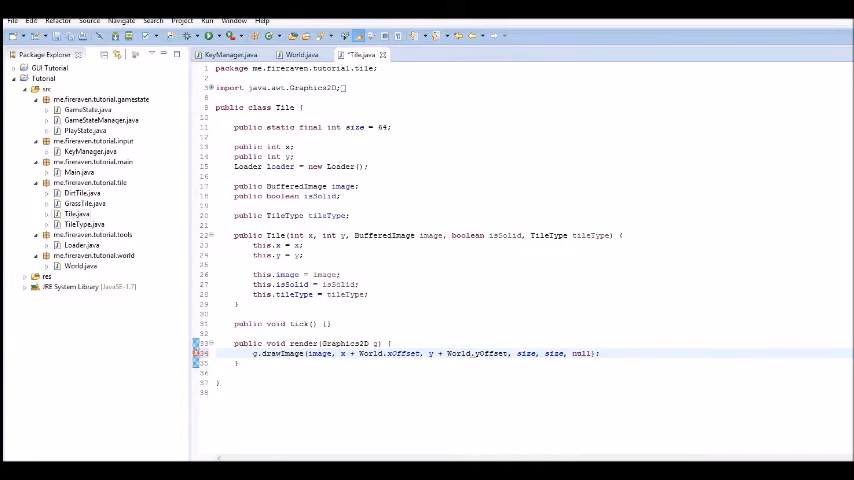
Step: In keyPressed, add a KeyEvent.VK_W check that adds 2 to World.xOffset, importing World
left_click(225, 55)
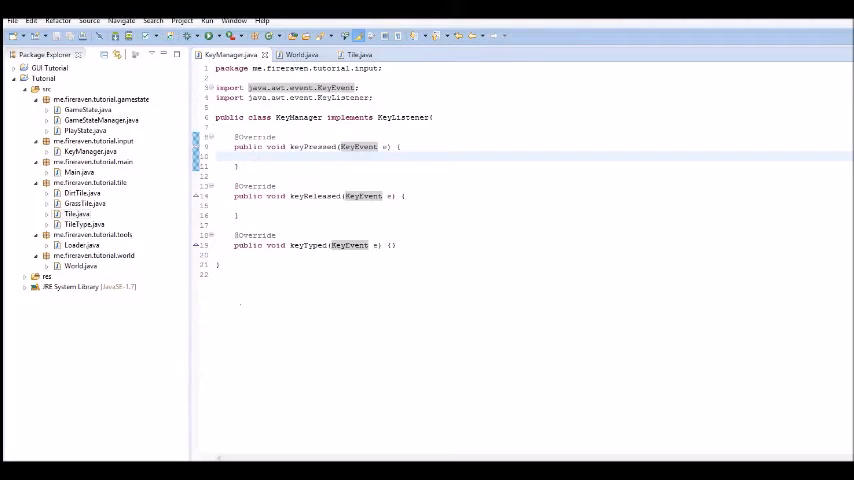
type("if")
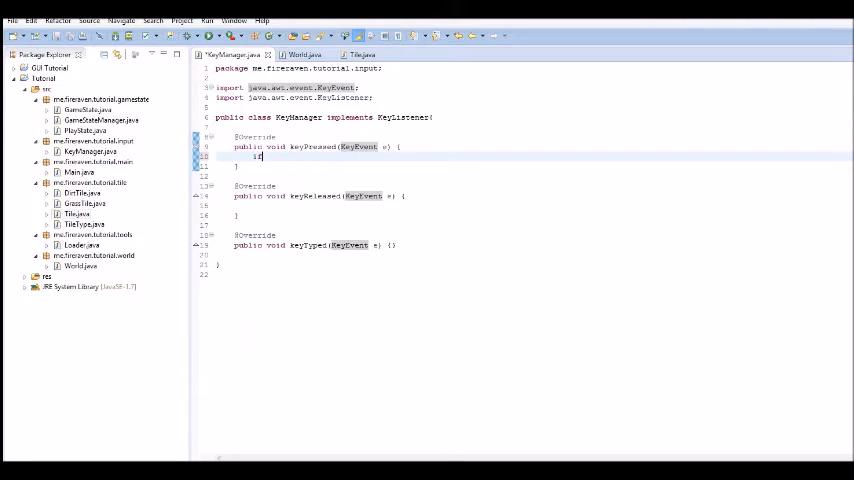
type("() == )")
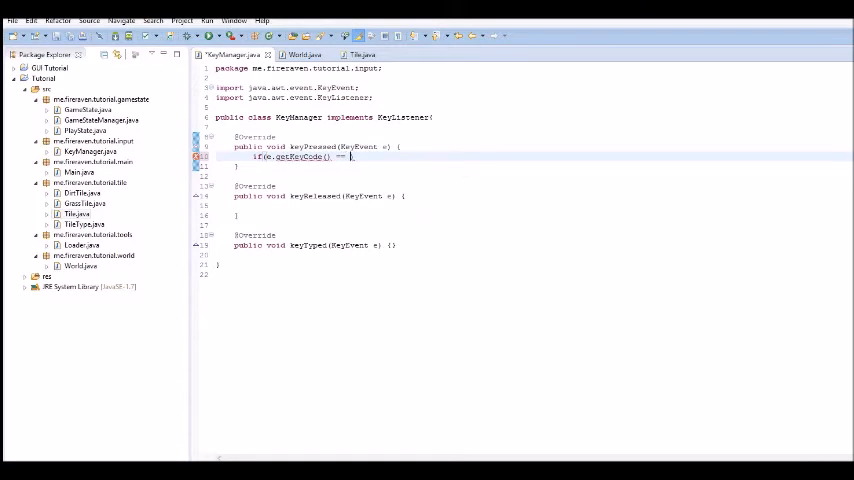
type("KeyEvent.")
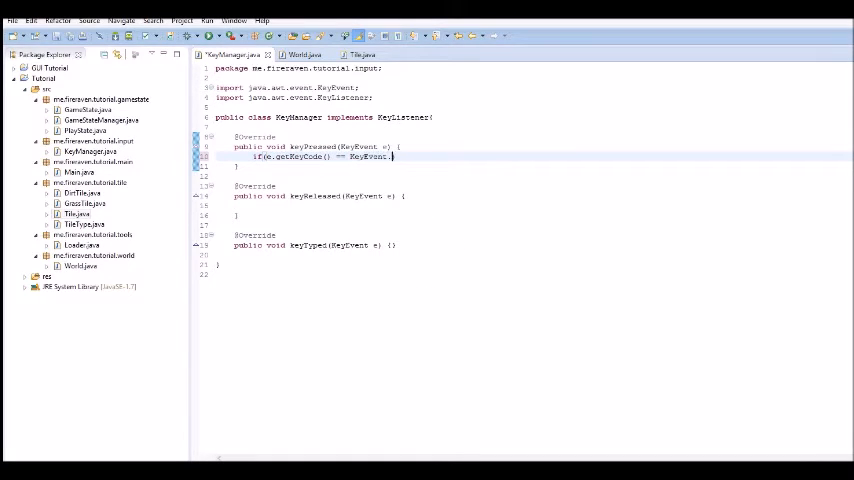
type(".")
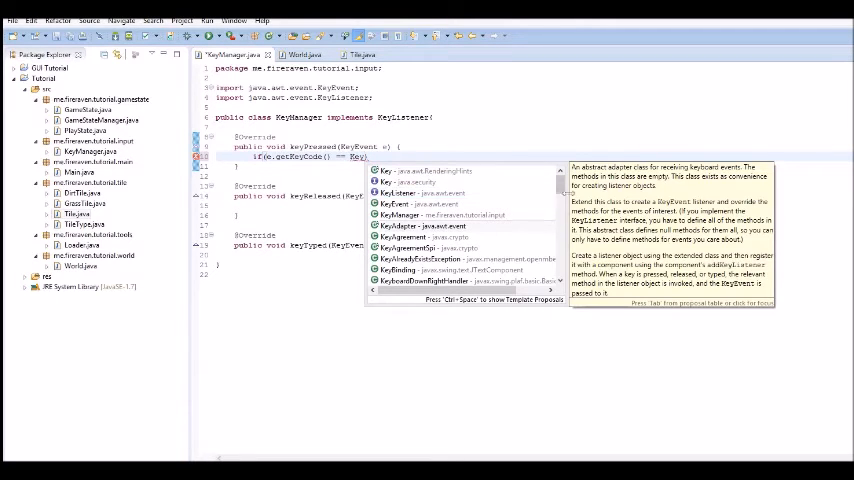
scroll("down", 3)
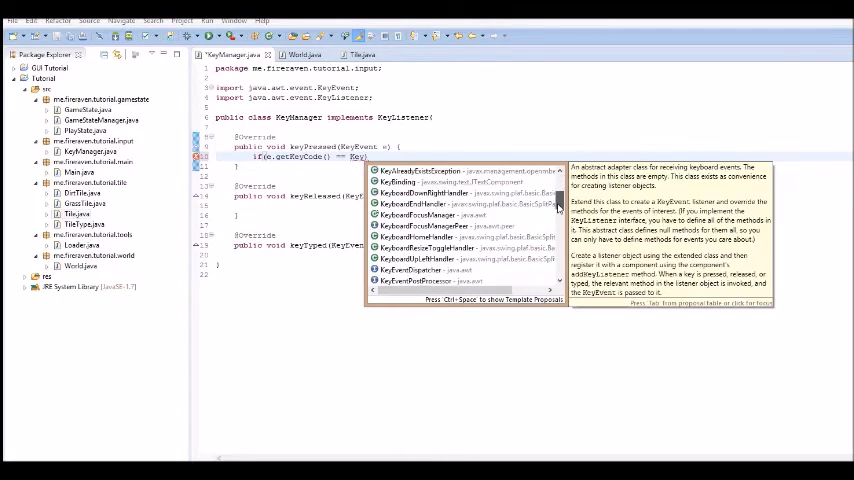
scroll("down", 3)
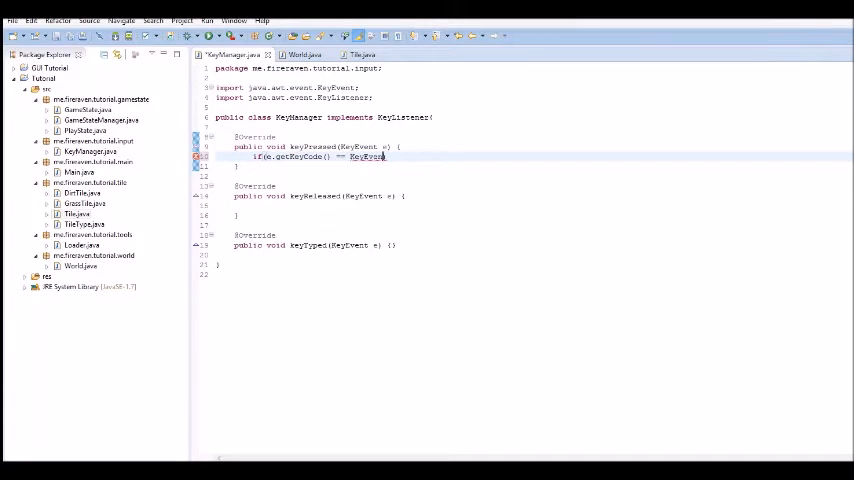
type(".VK_W) {")
type("World.xOffset +=")
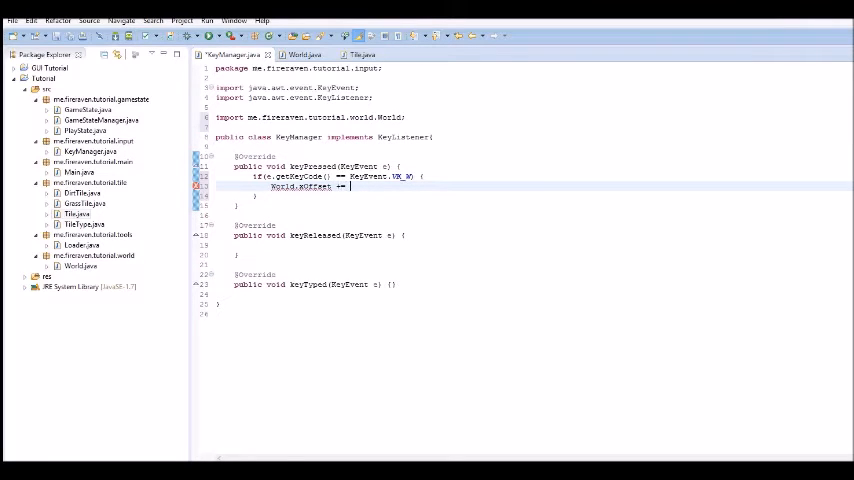
type("2;")
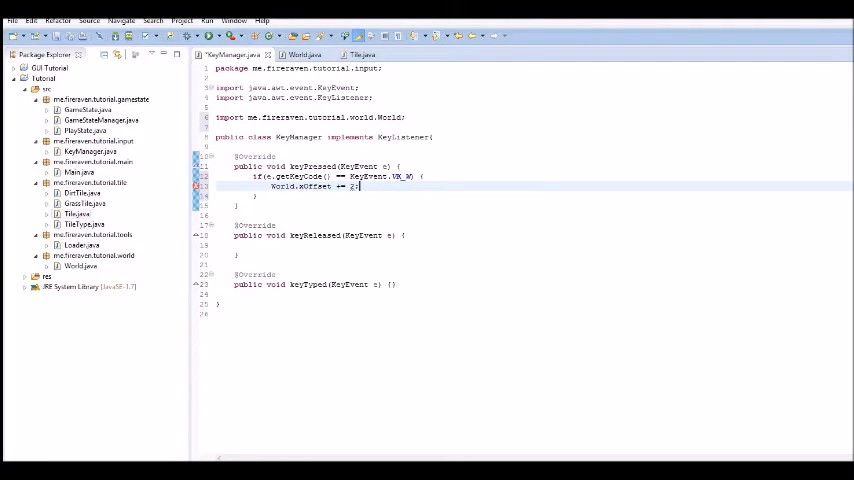
Step: Add VK_A, VK_S and VK_D branches: W/S change World.yOffset, A/D change xOffset by 2
left_click(352, 186)
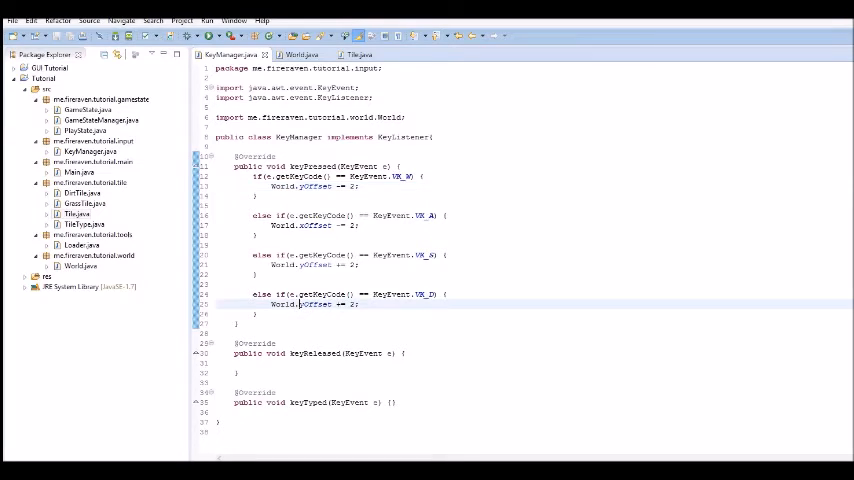
double_click(310, 304)
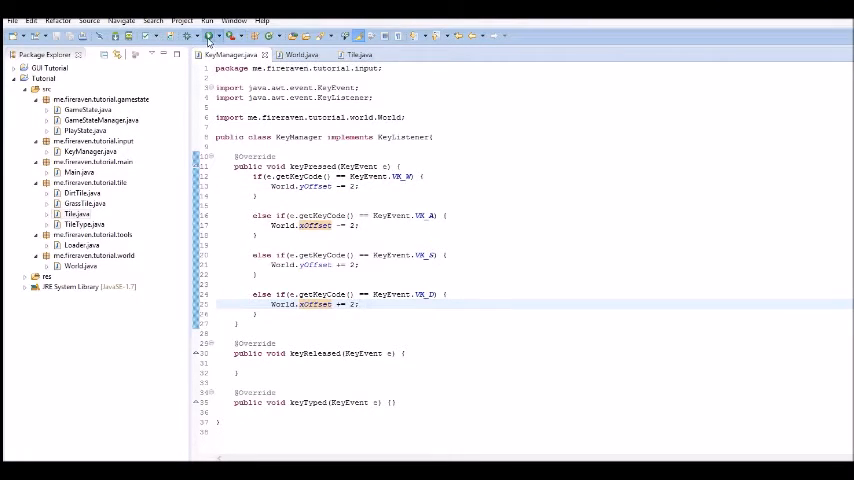
Step: Declare a KeyManager km = new KeyManager() field in Main
left_click(207, 20)
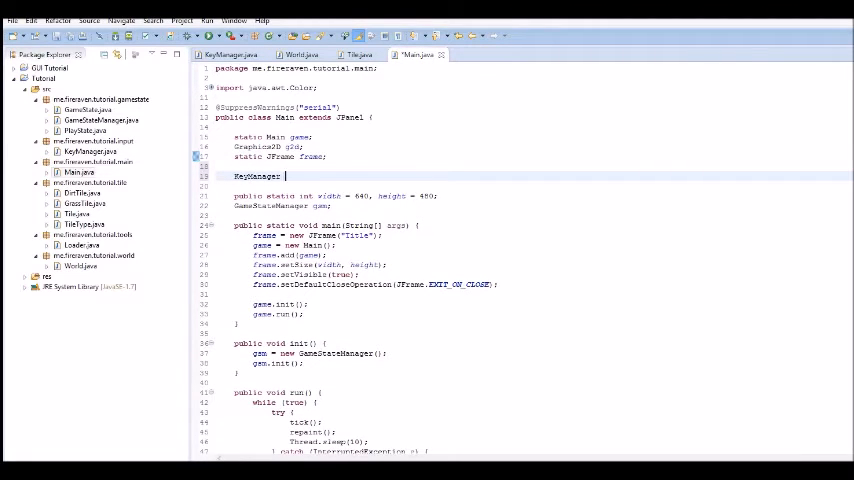
type("m")
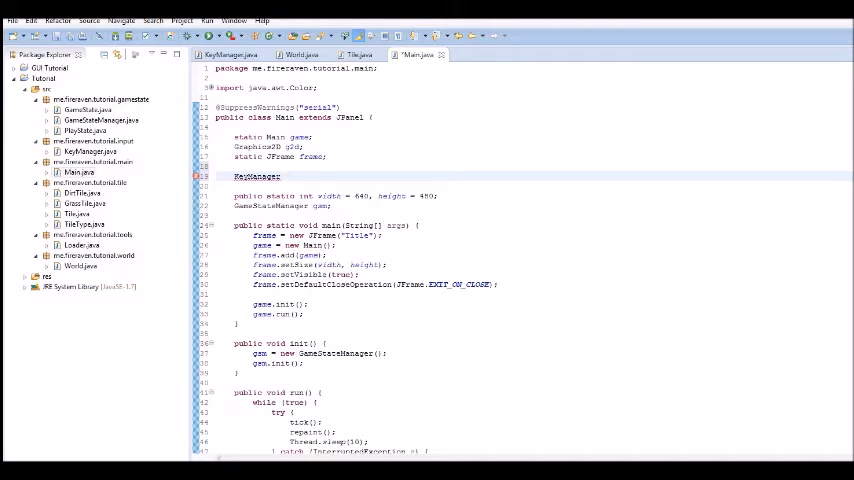
type("km")
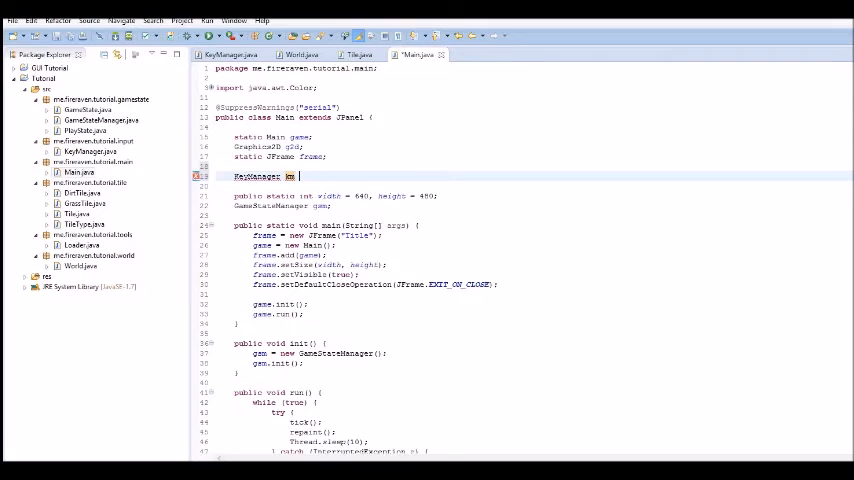
type("= new Ke")
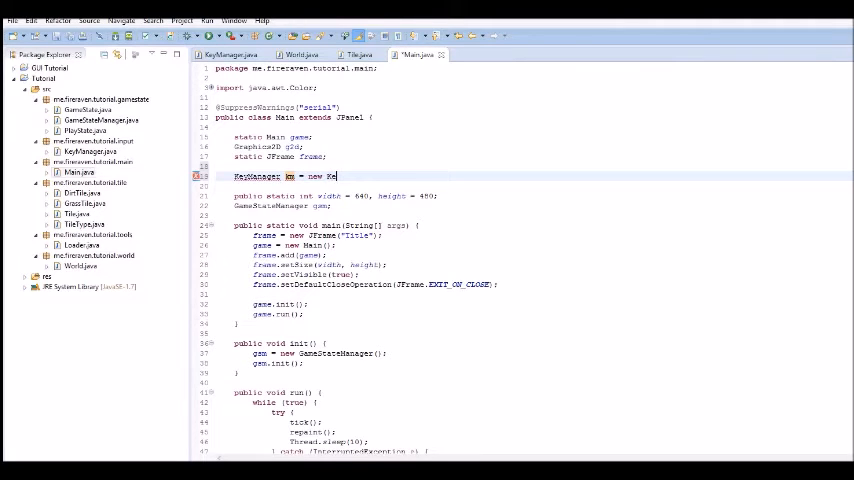
type("Ke")
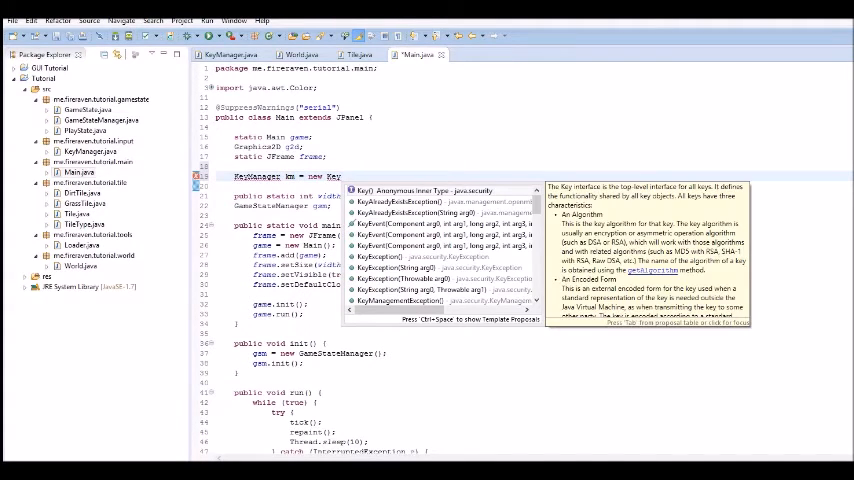
type("Manager();")
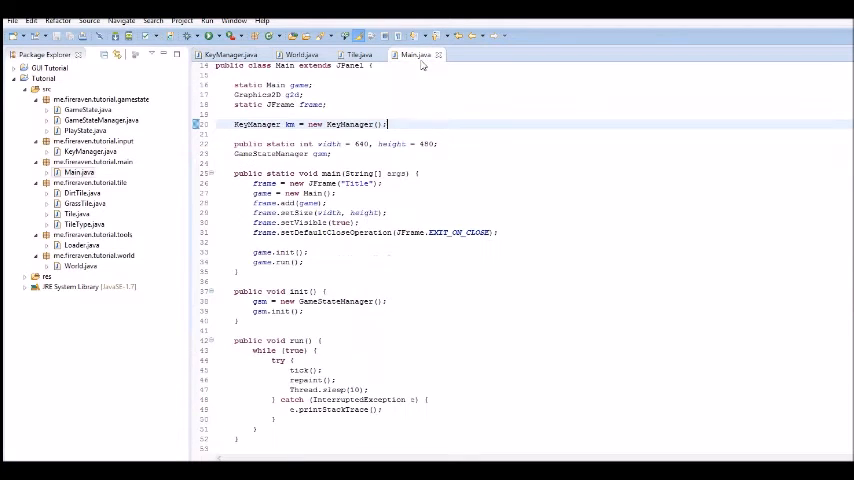
Step: Call frame.addKeyListener(km) in init() and relaunch the tile game
scroll("down", 3)
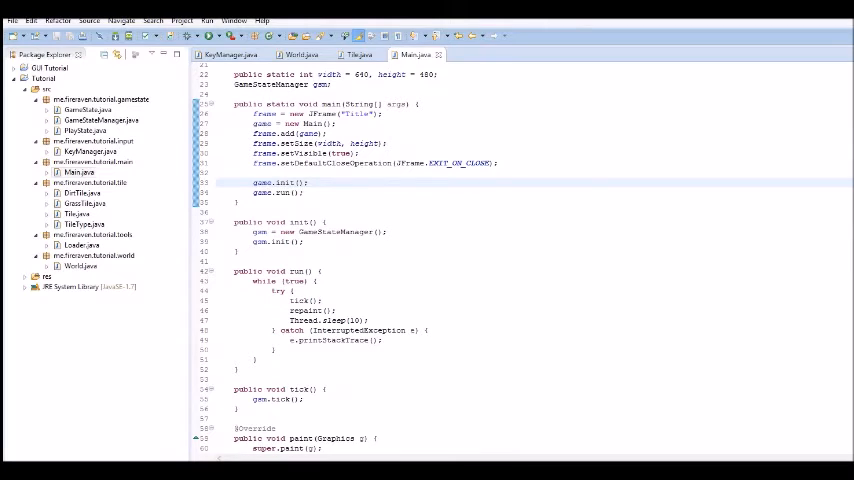
scroll("up", 3)
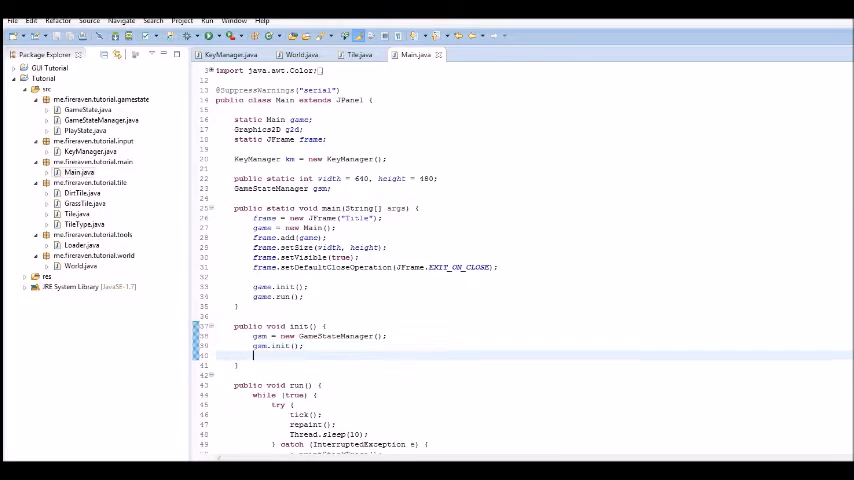
type("addKe")
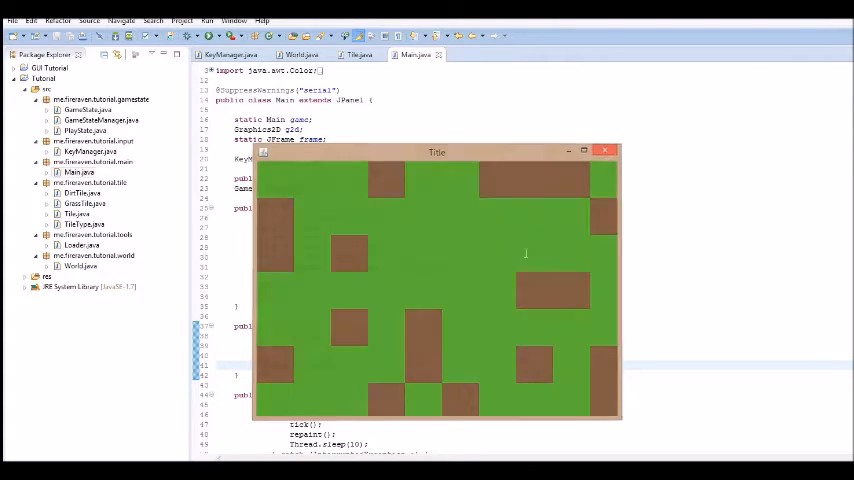
Step: Press W/A/S/D in the game window to scroll the tiles, then close it
left_click(605, 151)
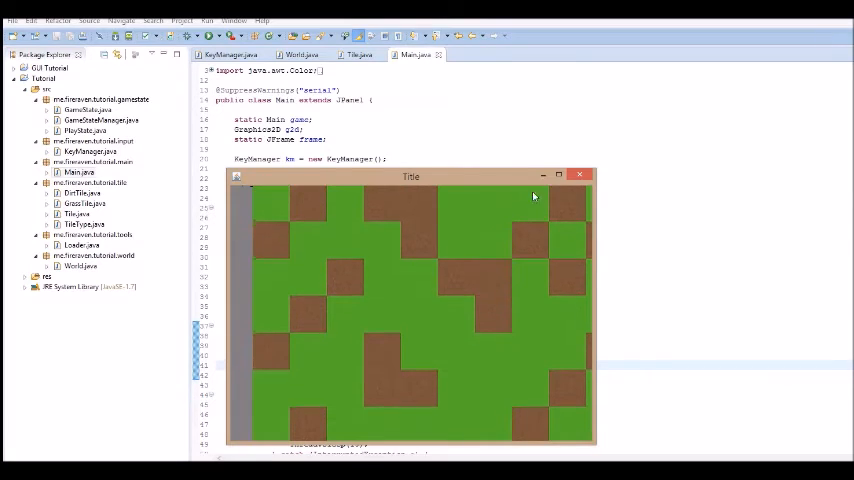
left_click(580, 176)
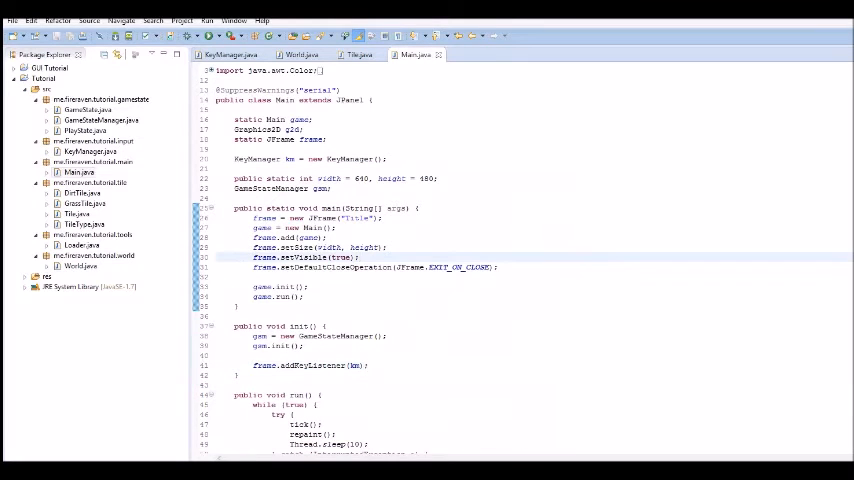
Step: Flip the += / -= offset signs in KeyManager's key branches, then rerun and close the game
left_click(304, 54)
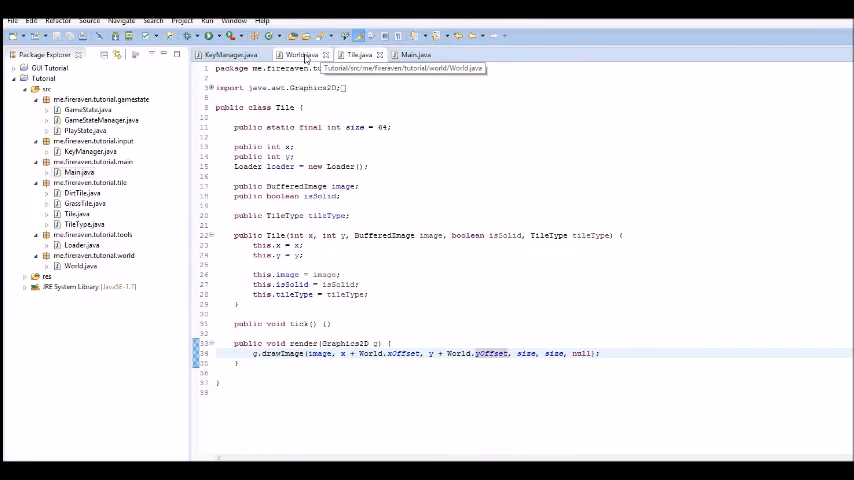
left_click(300, 54)
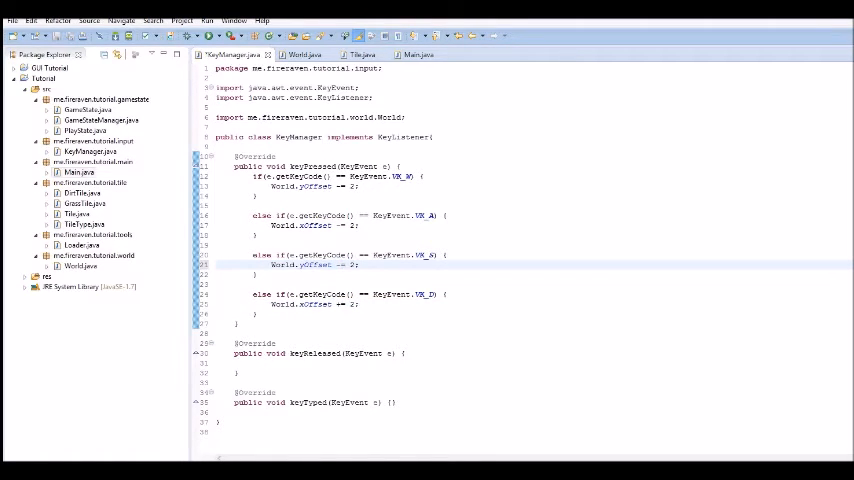
left_click(343, 265)
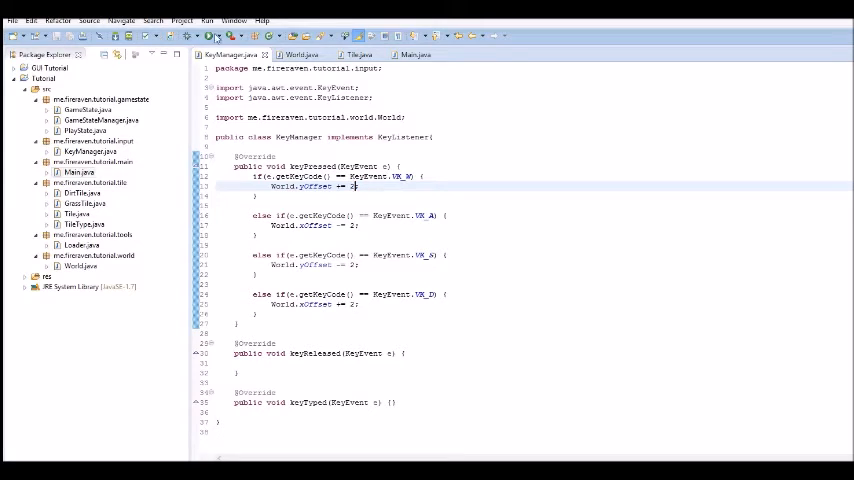
left_click(206, 20)
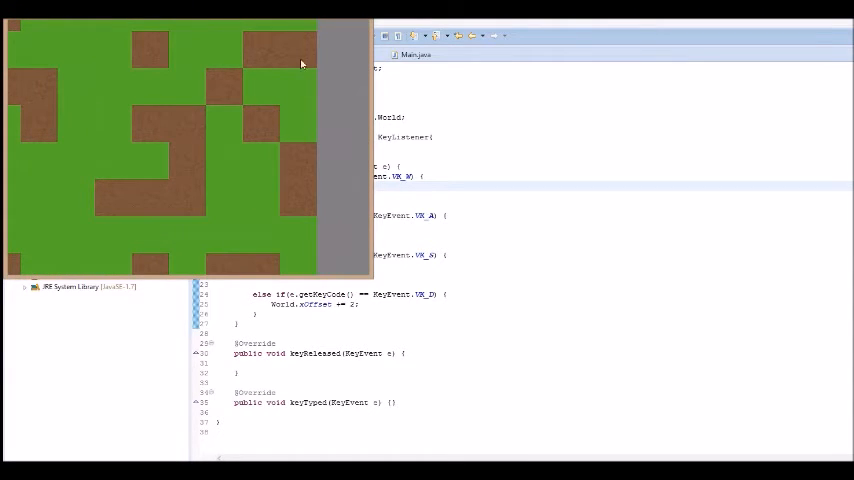
mouse_move(350, 46)
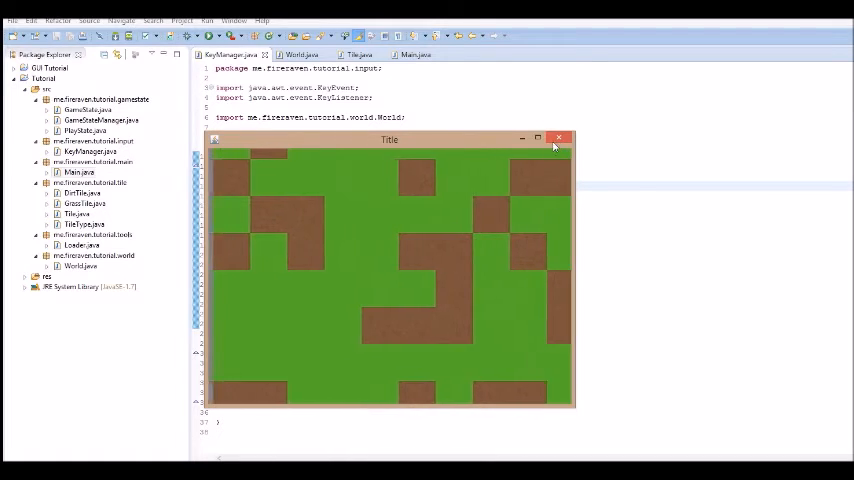
left_click(559, 137)
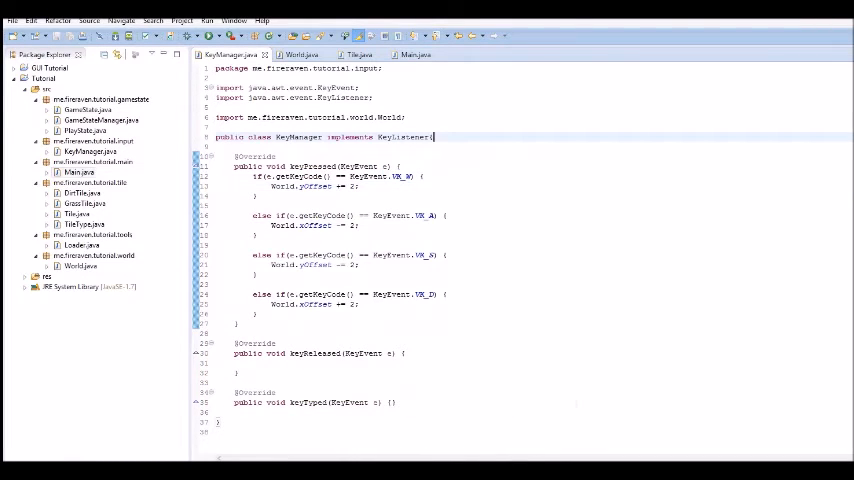
Step: Add a new Java class named Player in the me.fireraven.tutorial.player package
right_click(93, 234)
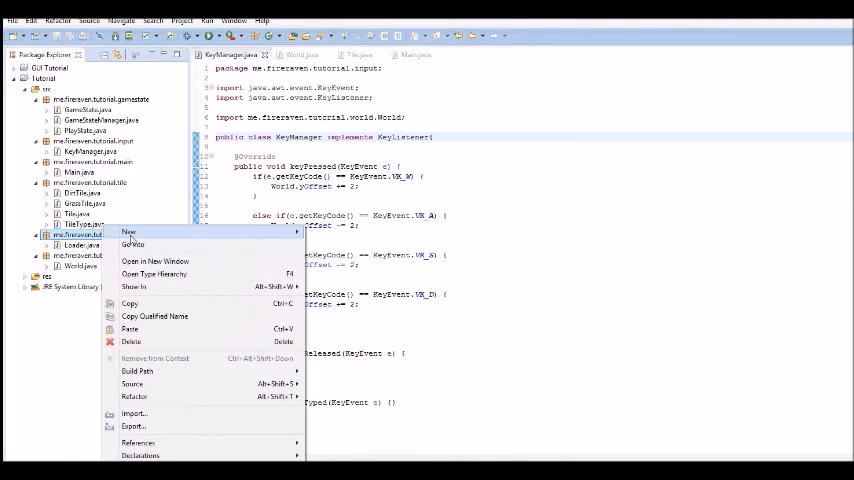
left_click(129, 232)
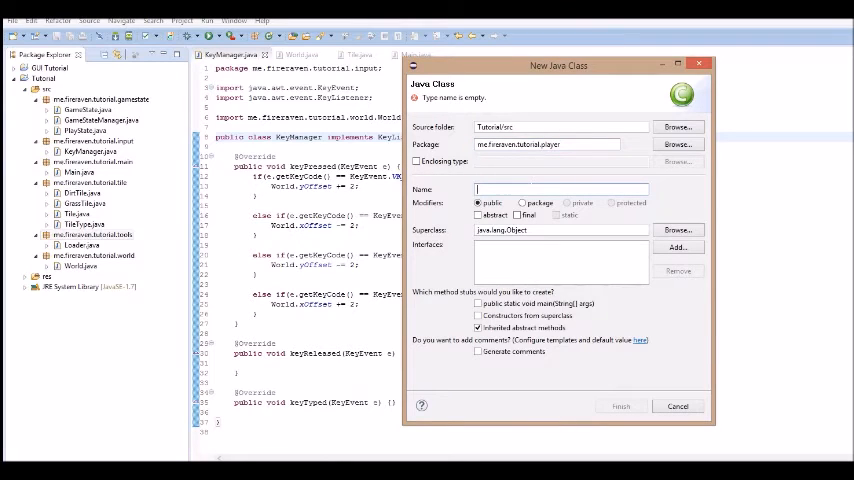
type("Player")
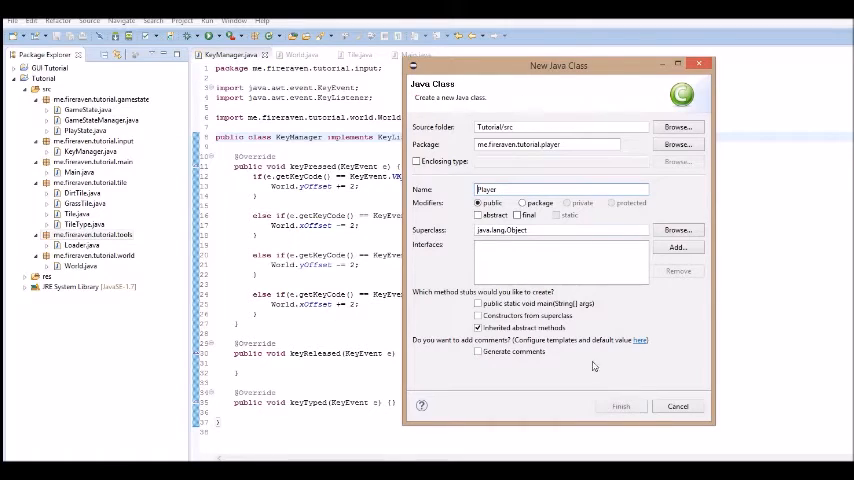
left_click(620, 405)
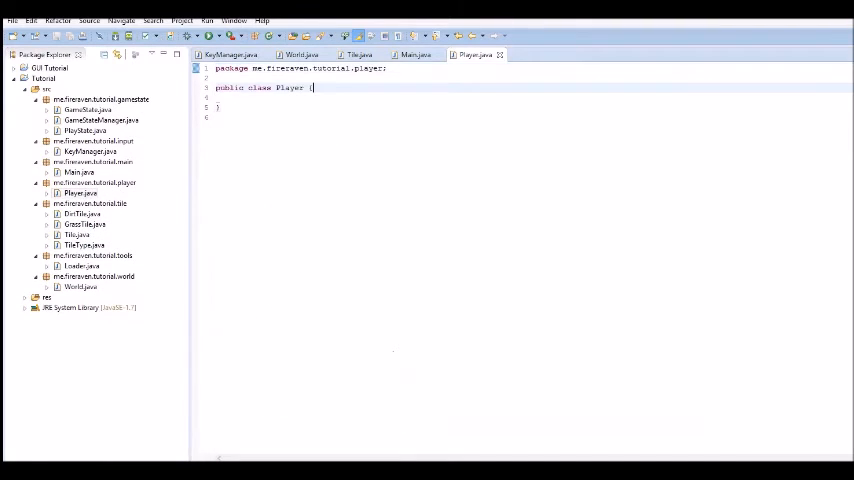
Step: Declare public int x and public int y fields in Player
type("public")
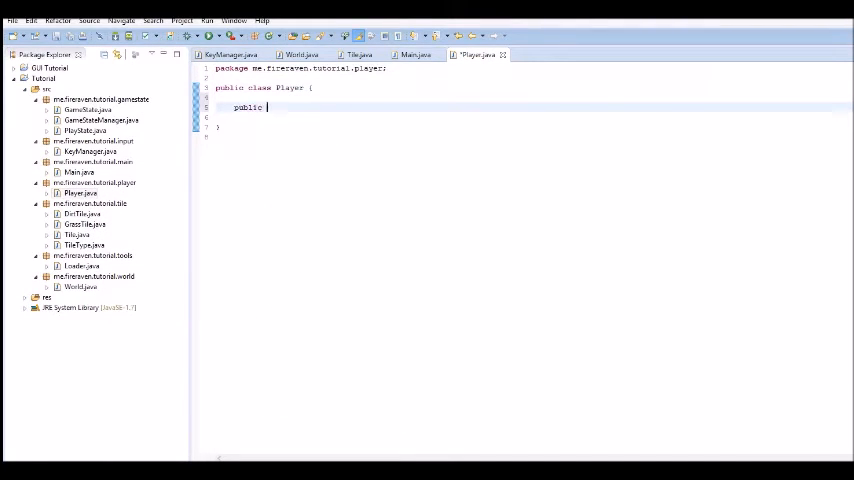
type("int x;")
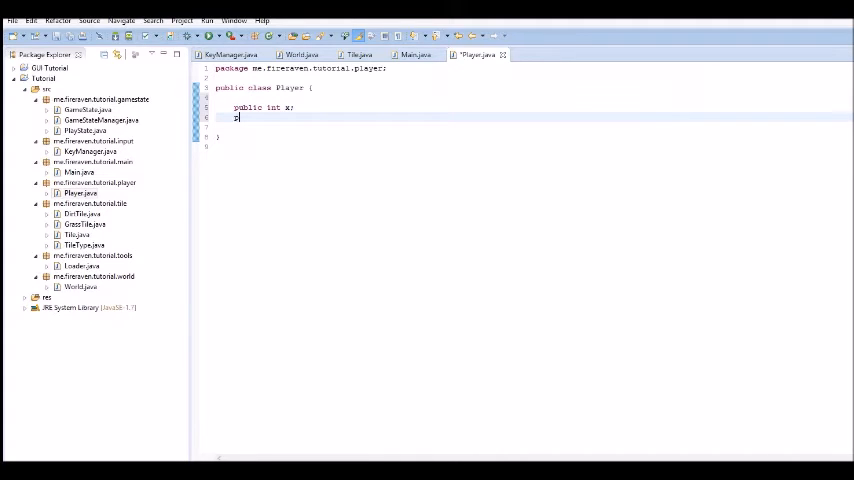
type("public int y;")
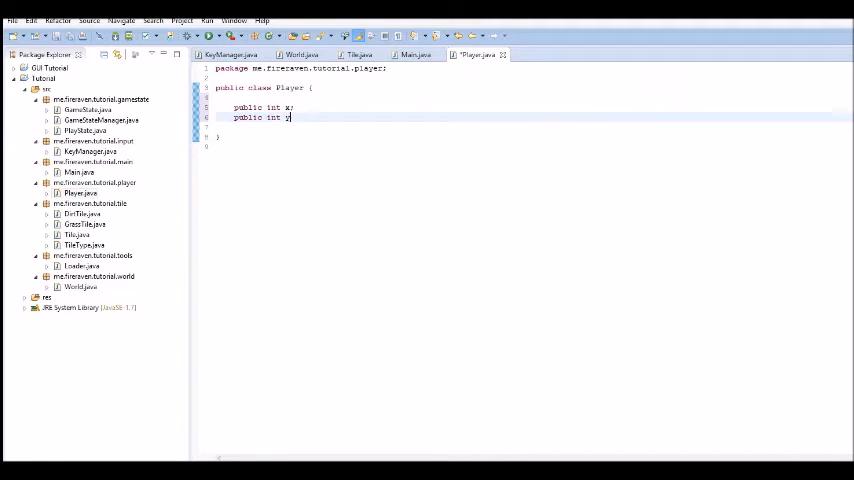
type(";")
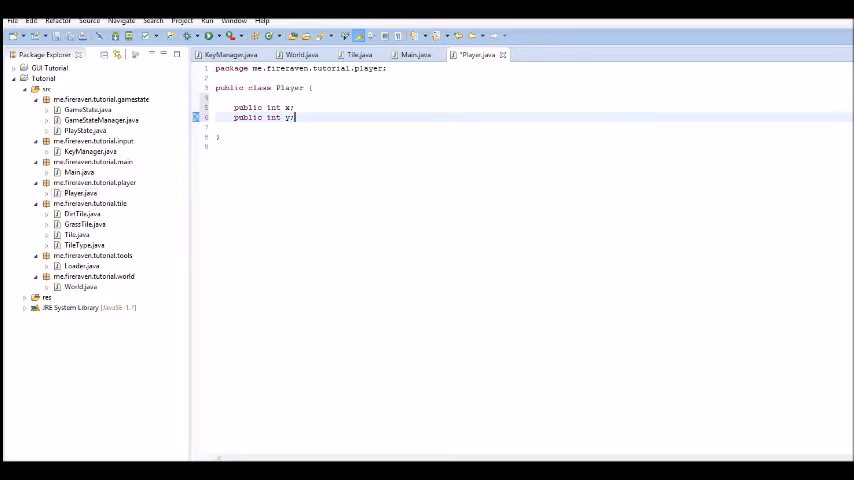
key("enter")
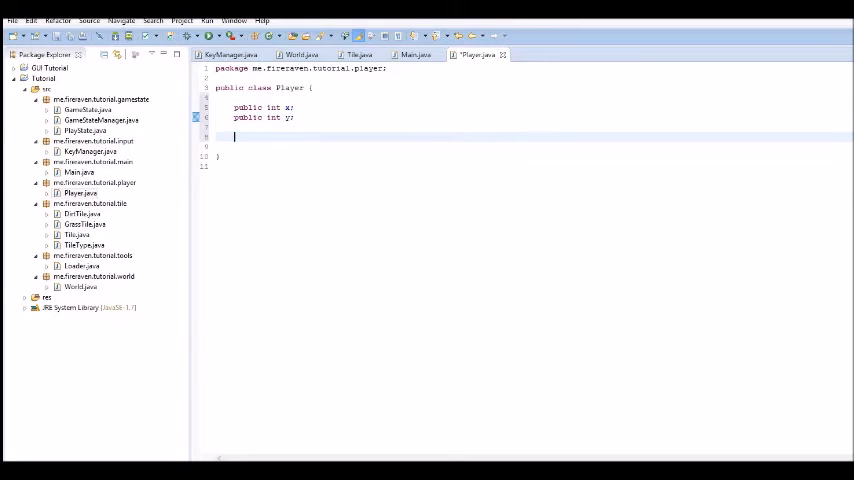
Step: Add public int width and height fields and a public Rectangle rect field
type("public")
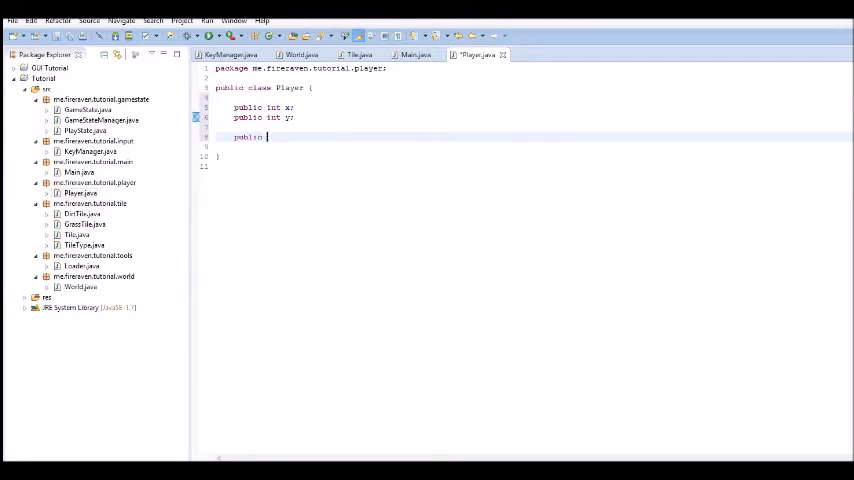
type("int x")
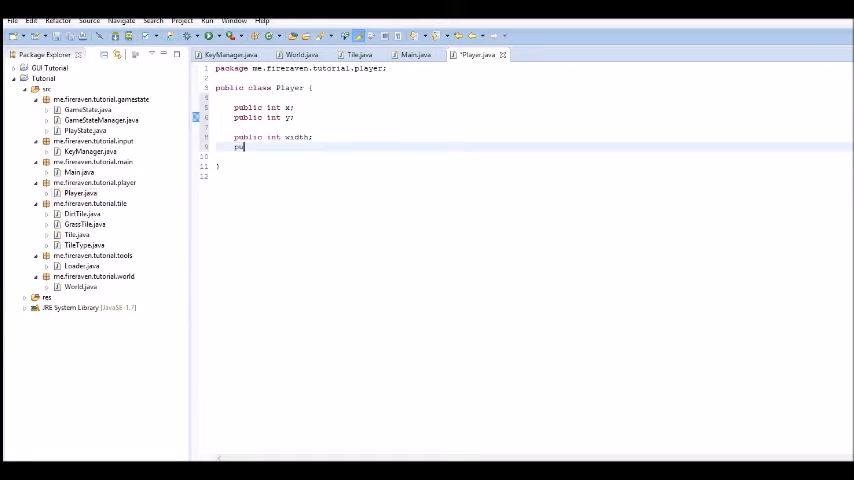
type("public int hei")
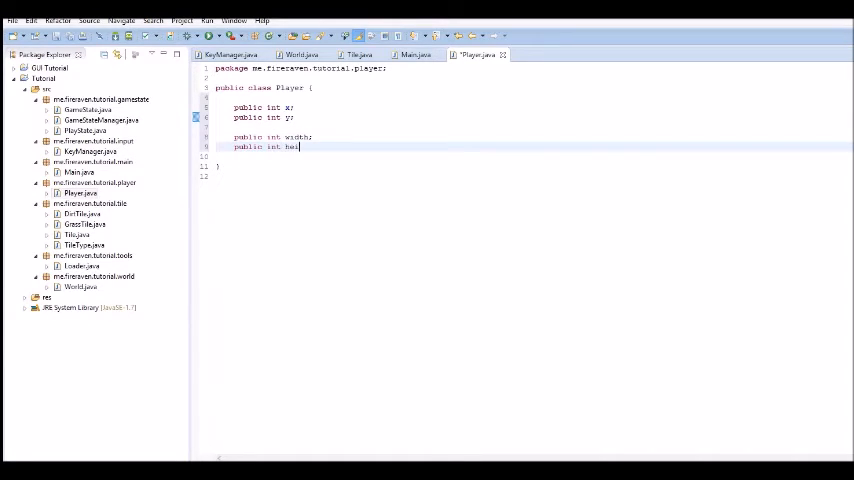
type("ght;")
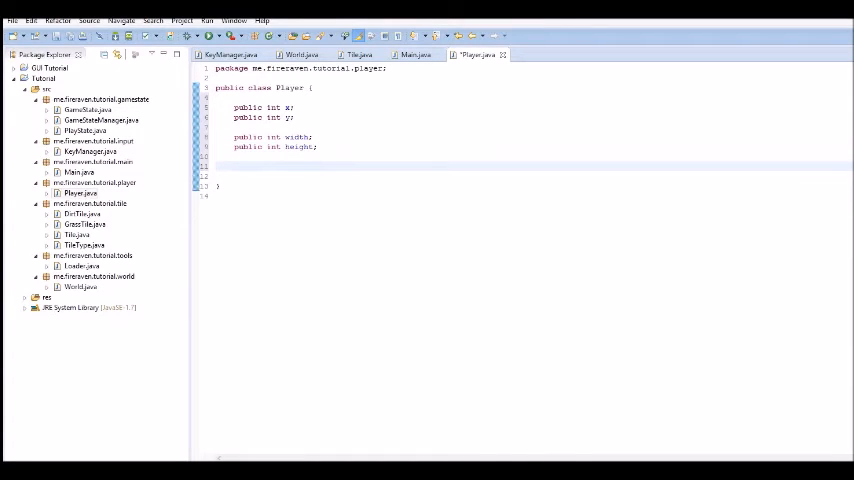
type("public")
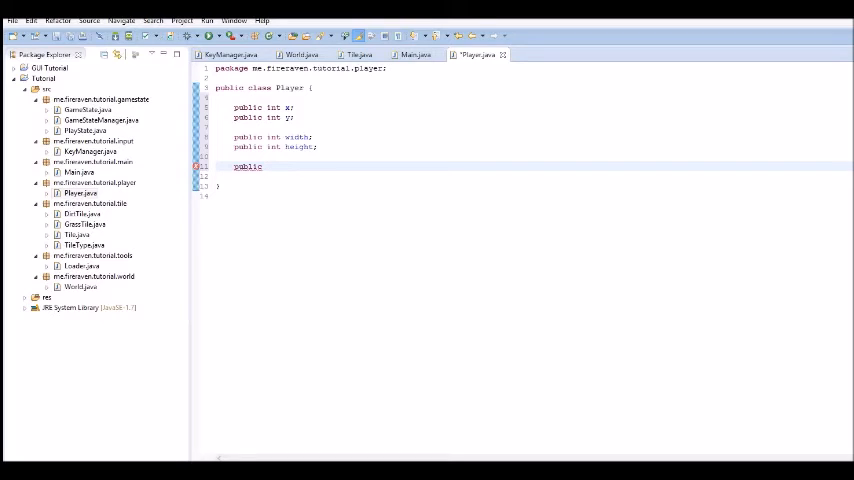
type("Rect")
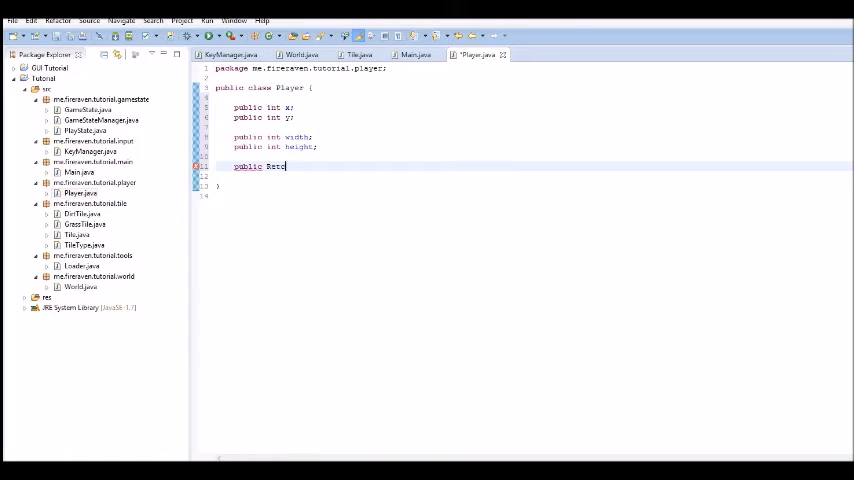
type("ngl")
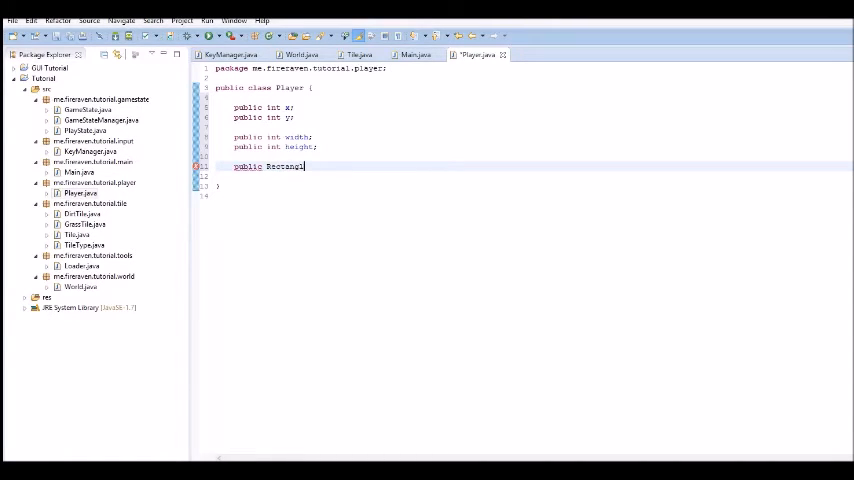
type("rect;")
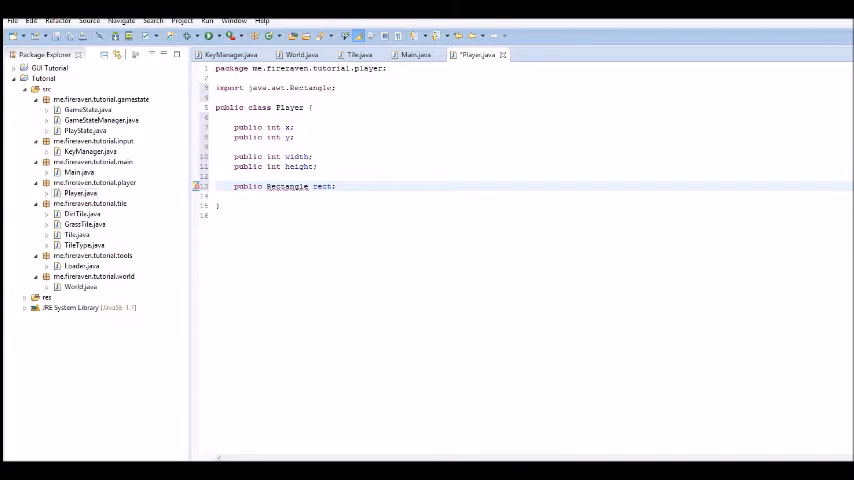
Step: Create the Player constructor, deleting the TODO stub and adding width and height parameters
type("public Player() {")
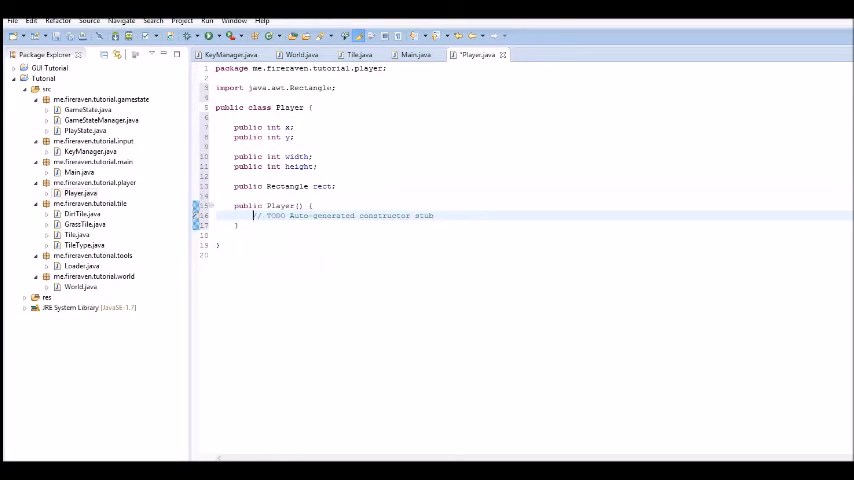
triple_click(345, 215)
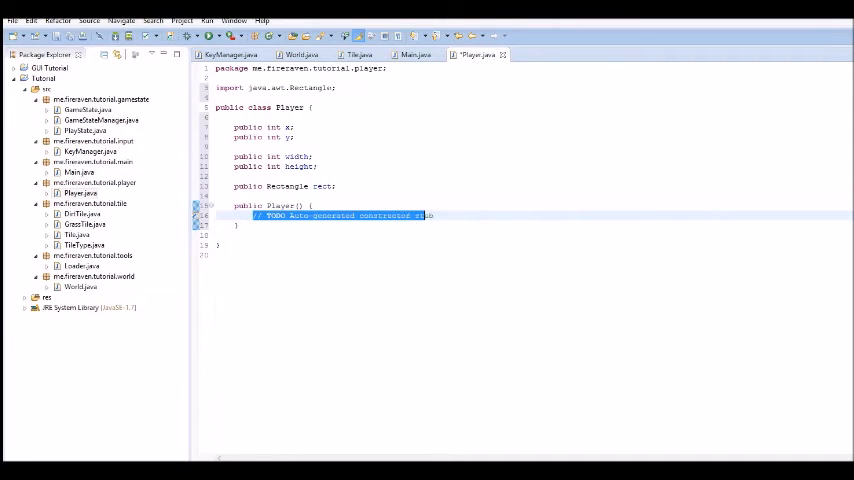
key("Delete")
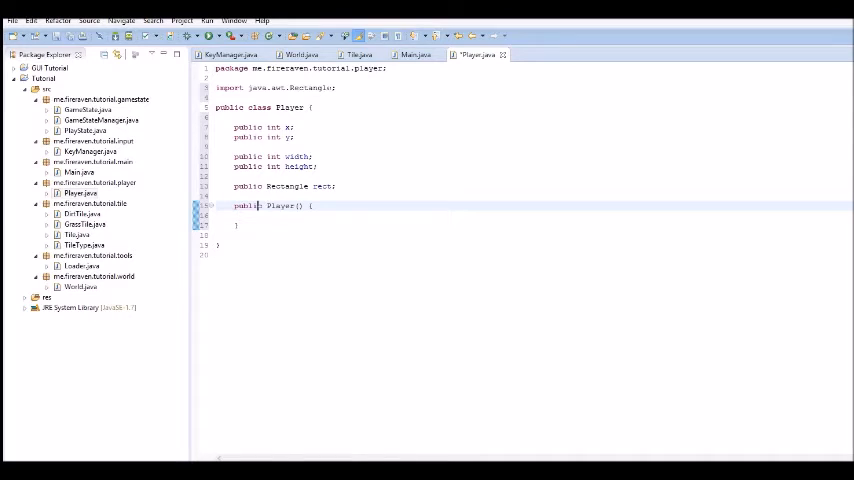
type("int width, int heigh")
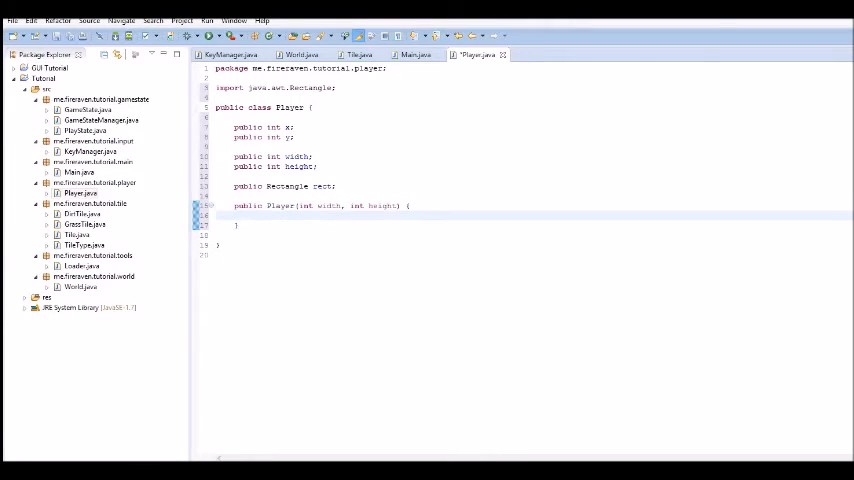
Step: Set x and y to centre the player using Main.width / 2 and Main.height / 2
type("this.")
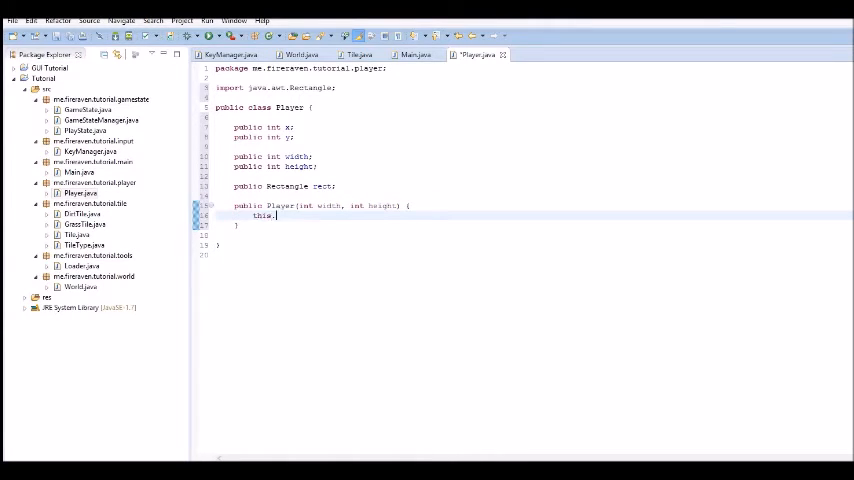
type("x =")
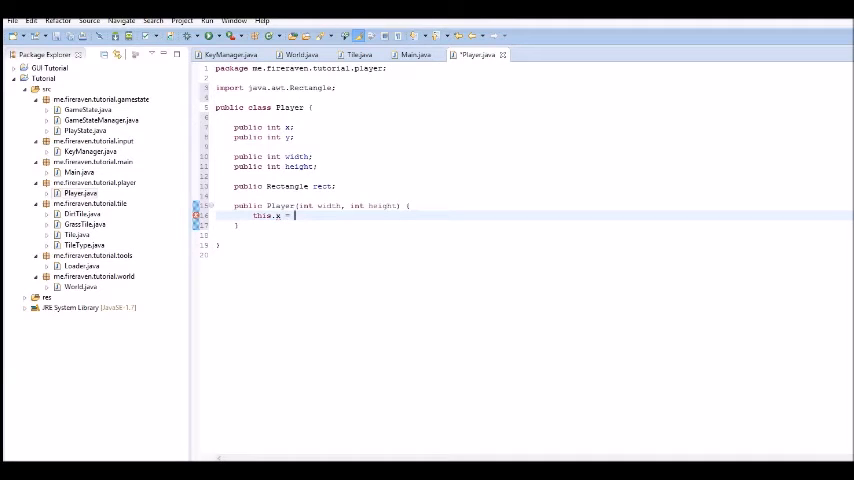
type("Maw")
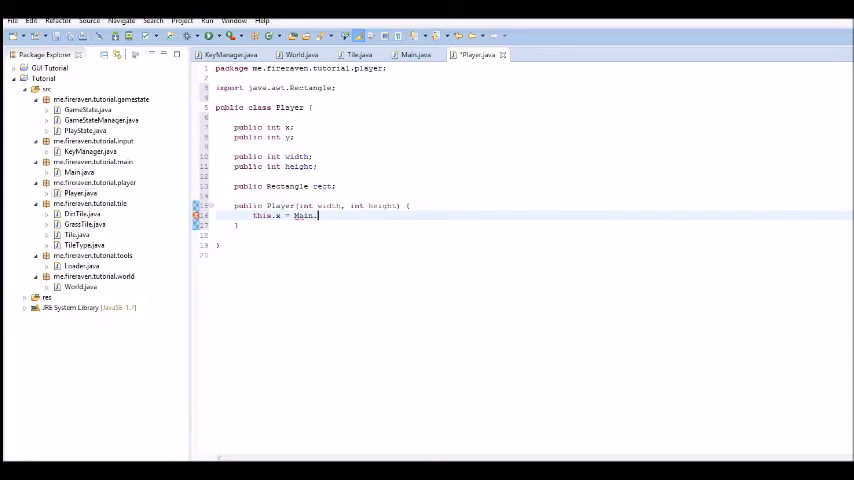
type(".")
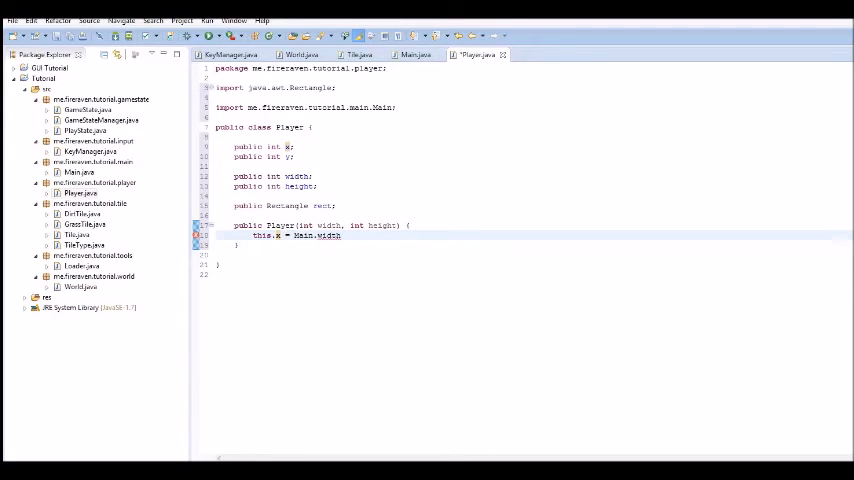
type("/ 2")
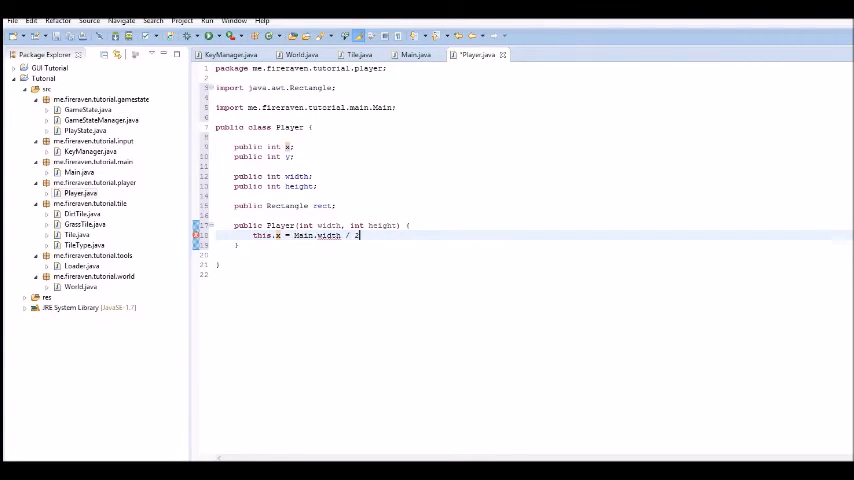
type(";")
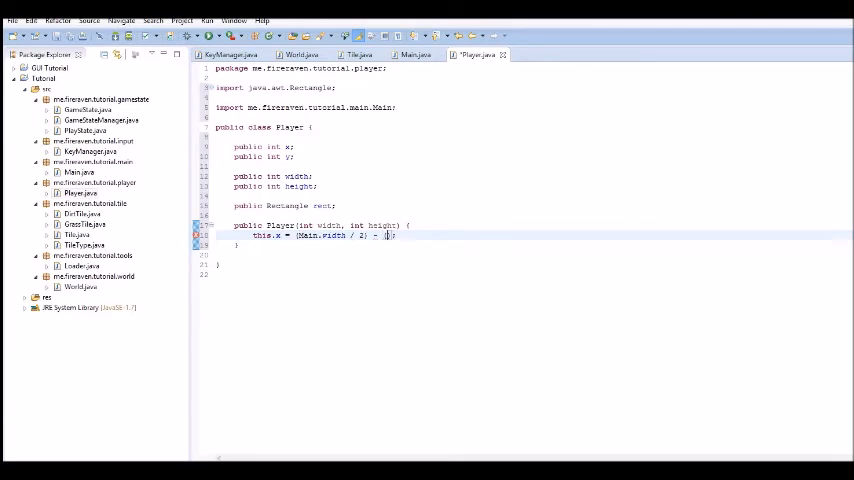
type("width")
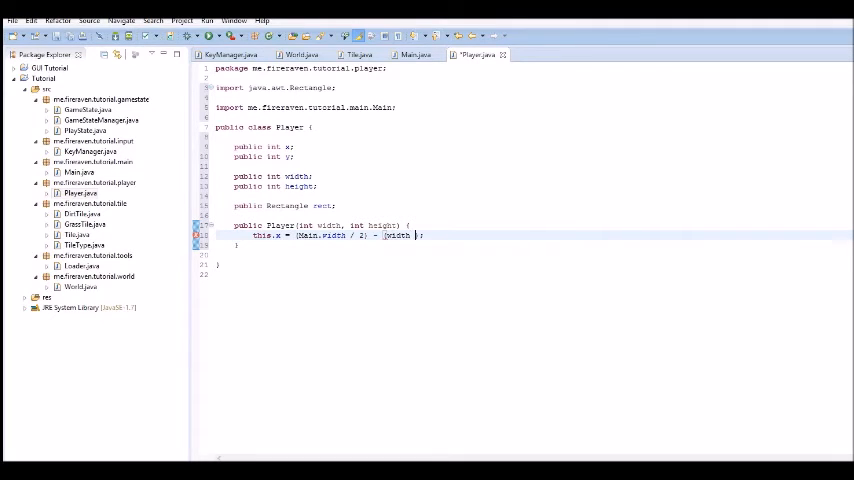
type("/ 2)")
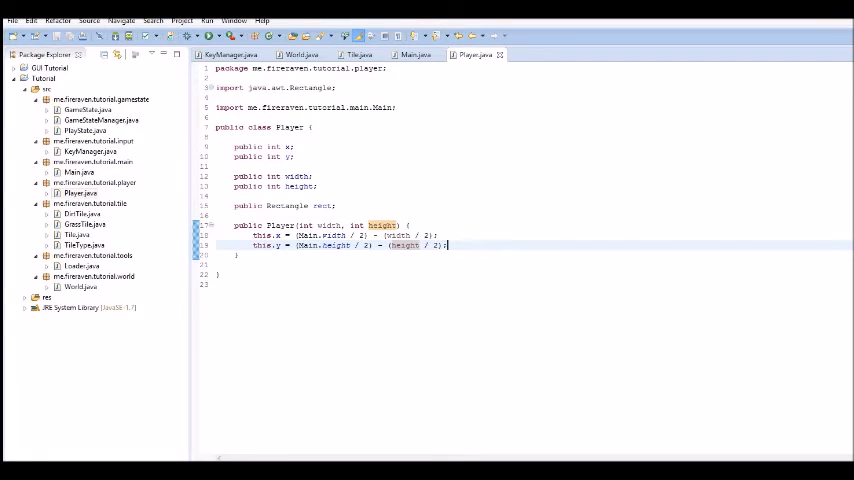
Step: Initialise rect as new Rectangle(x, y, width, height) in the constructor
type("rect")
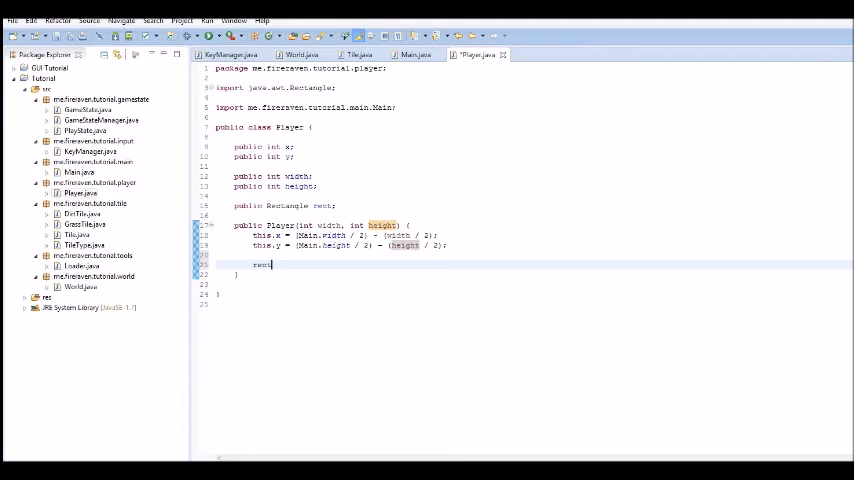
type("= a")
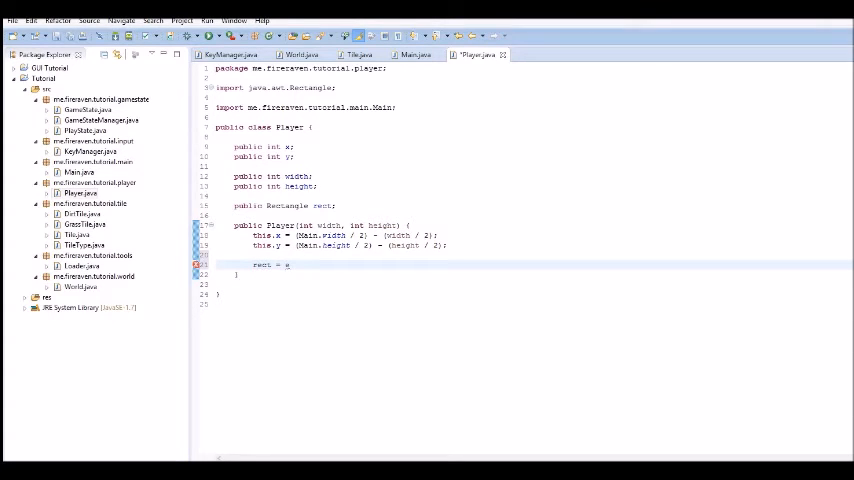
type("new")
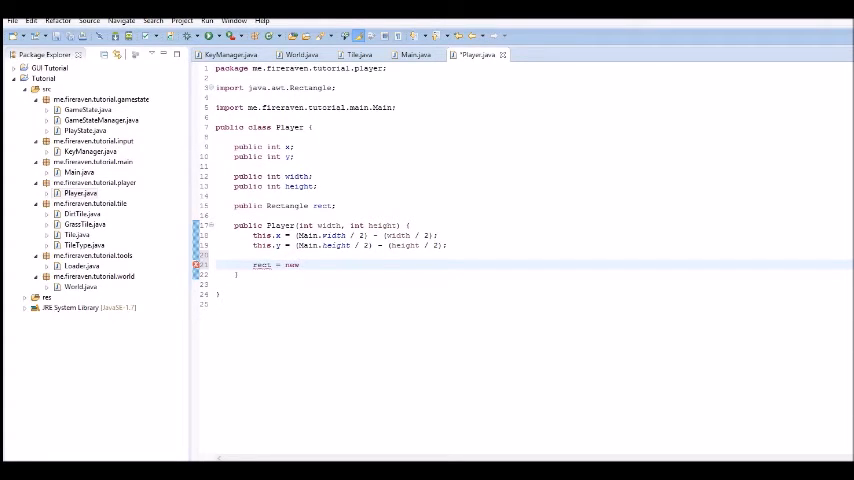
type("R")
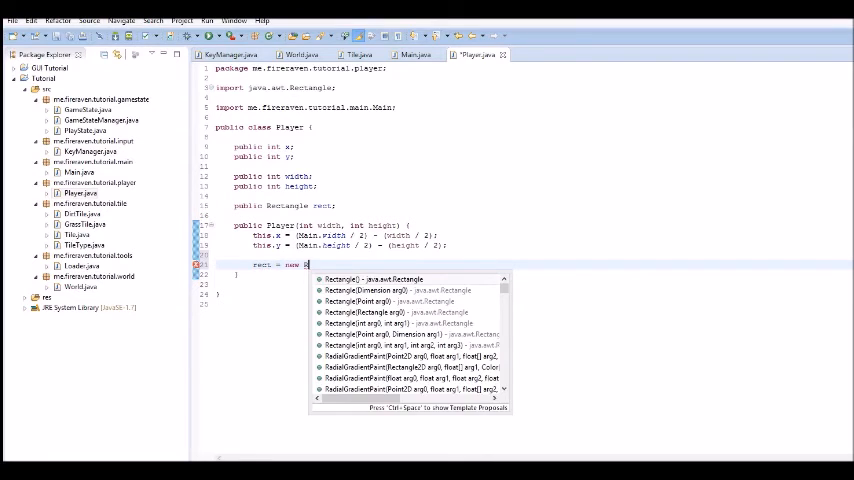
left_click(375, 279)
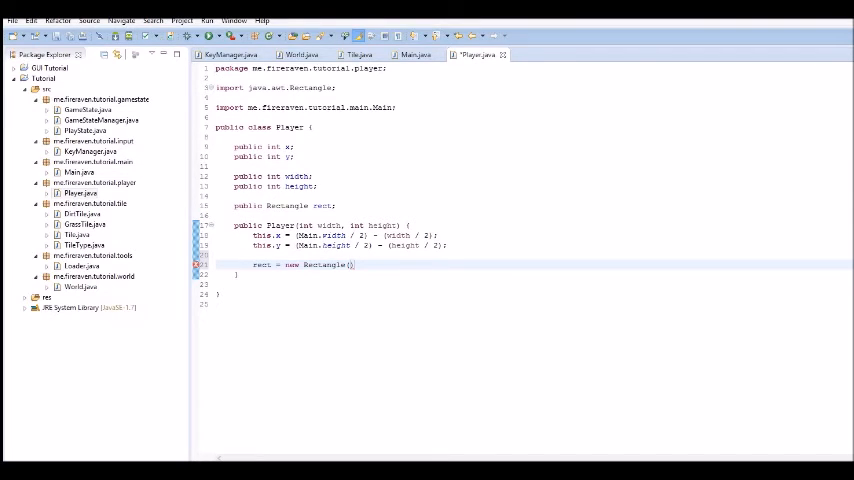
type("x, y,")
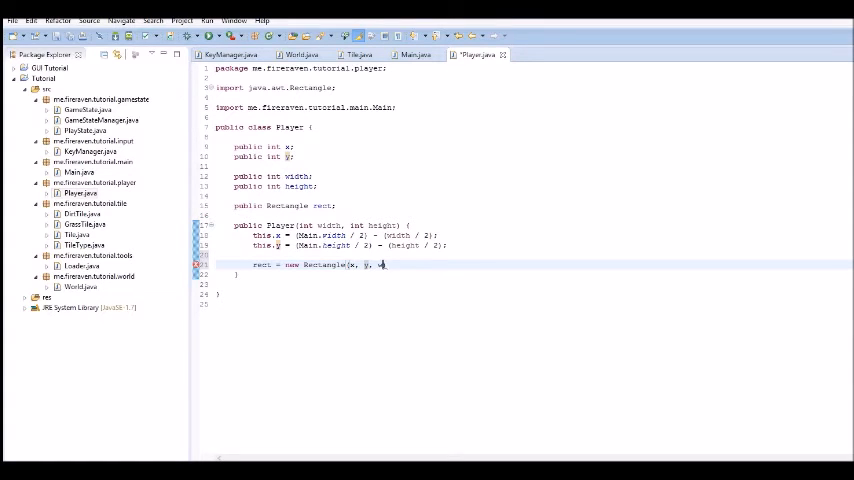
type("width)")
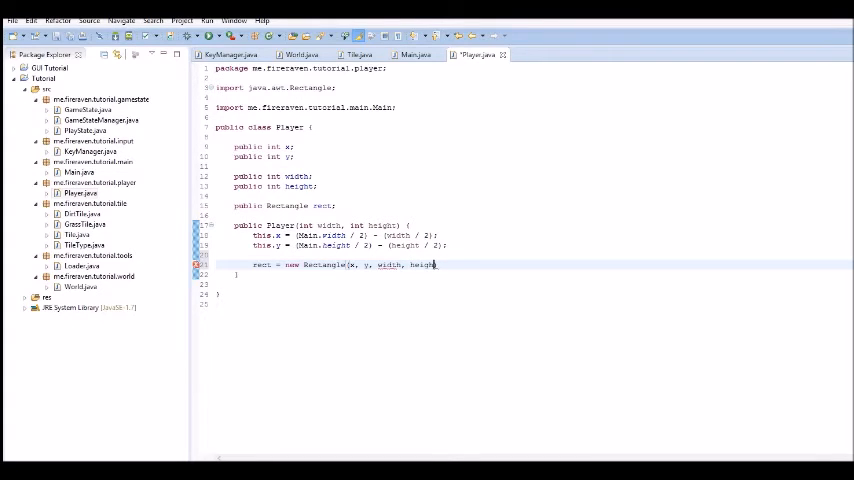
type(");")
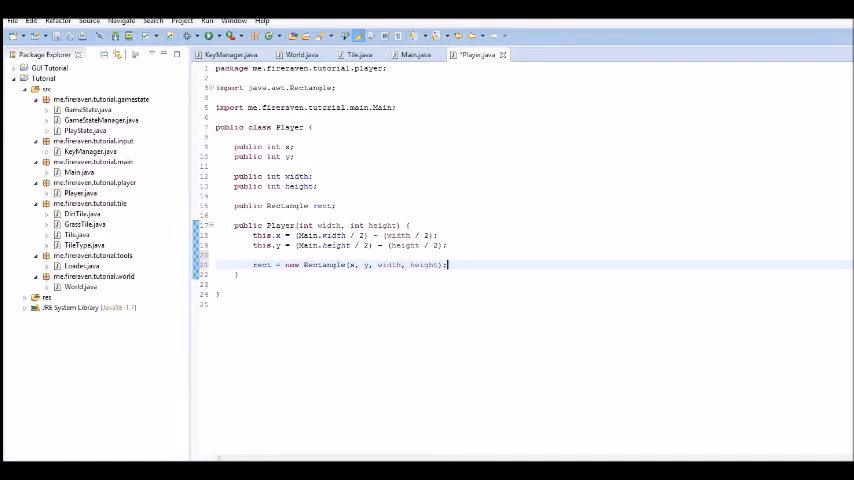
type("public void tic")
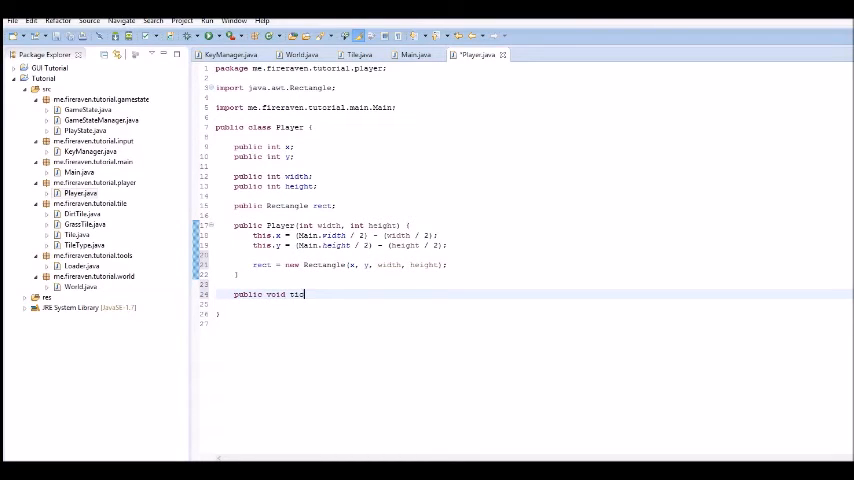
Step: Add tick() updating rect bounds with World.xOffset and World.yOffset, and start render() with g.fill
type("k() {}")
type("public void render(Graphics2D g)")
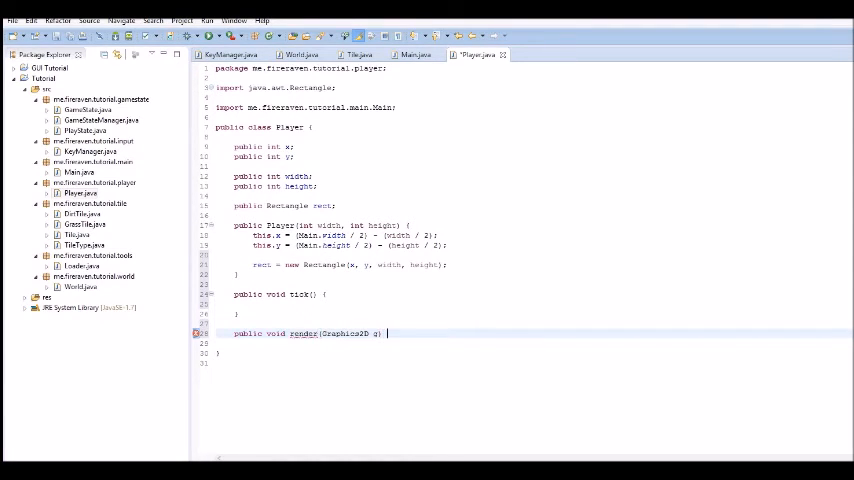
key("Return")
type("rect.setBounds(x + , y, width, height);")
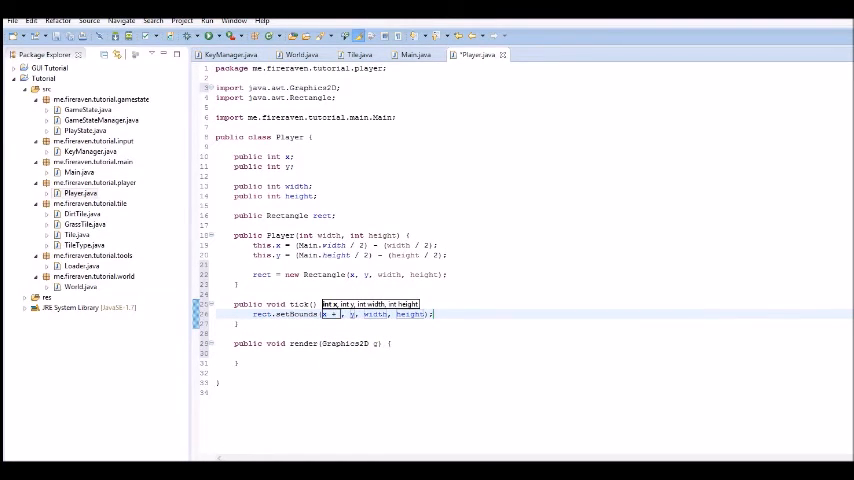
type("World.xOffset")
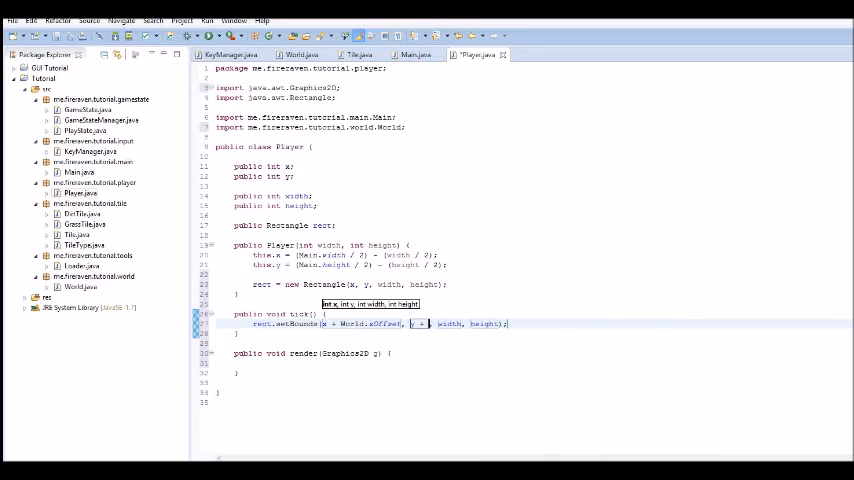
type("World.yOffset")
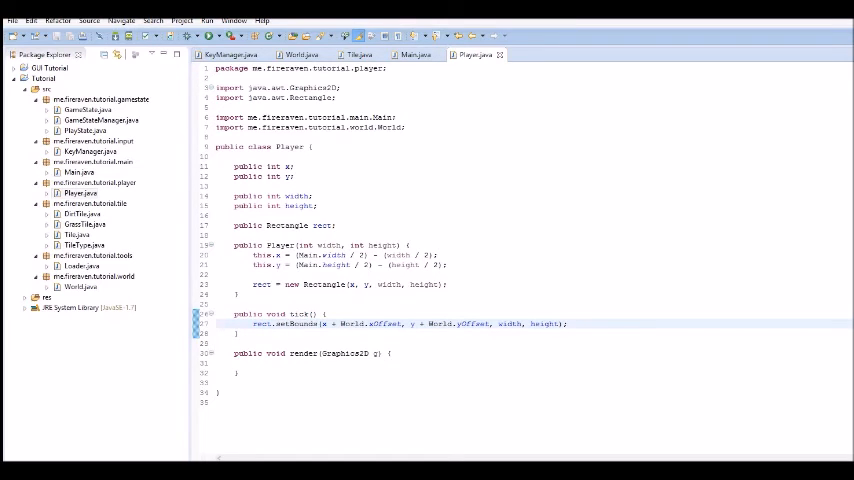
type("g.dra")
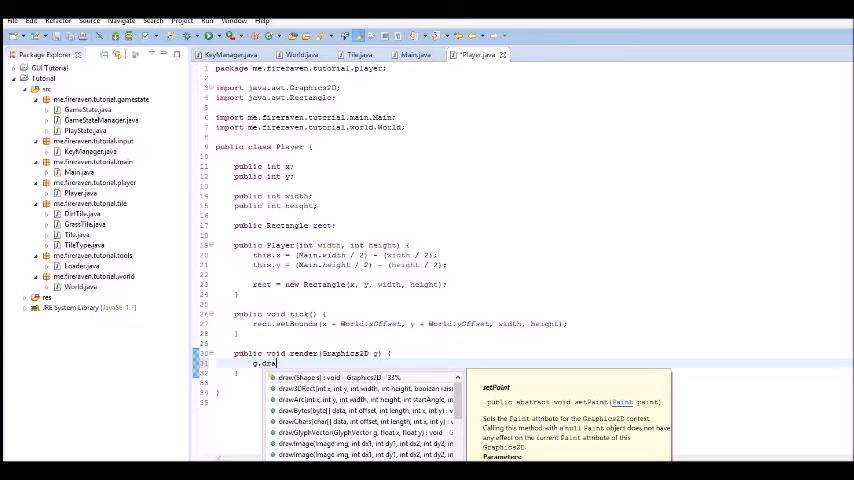
type("f")
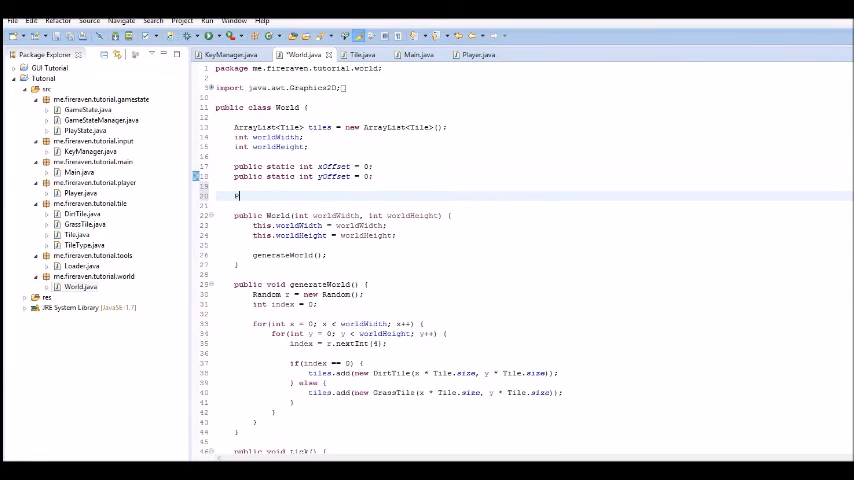
Step: Declare a public Player p field in World
type("public")
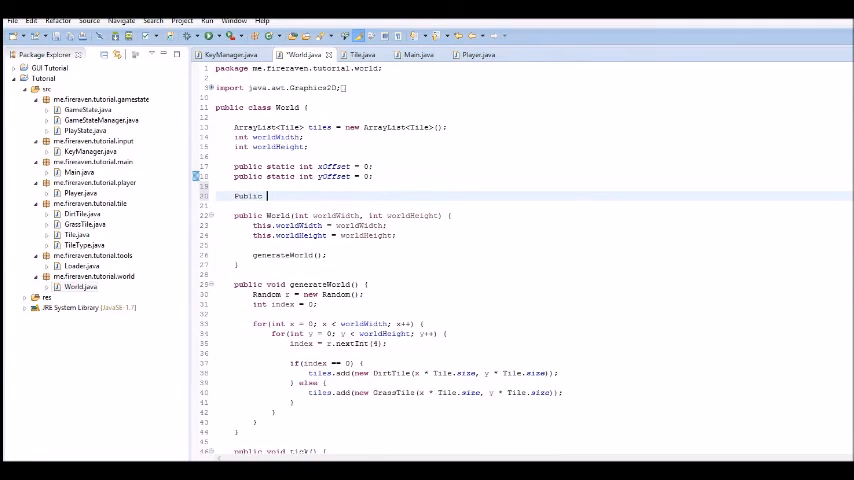
type("Play")
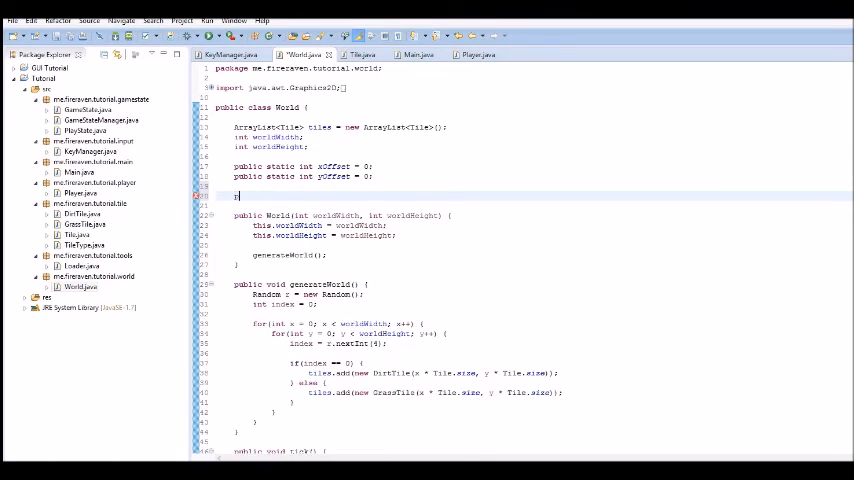
type("public Pla")
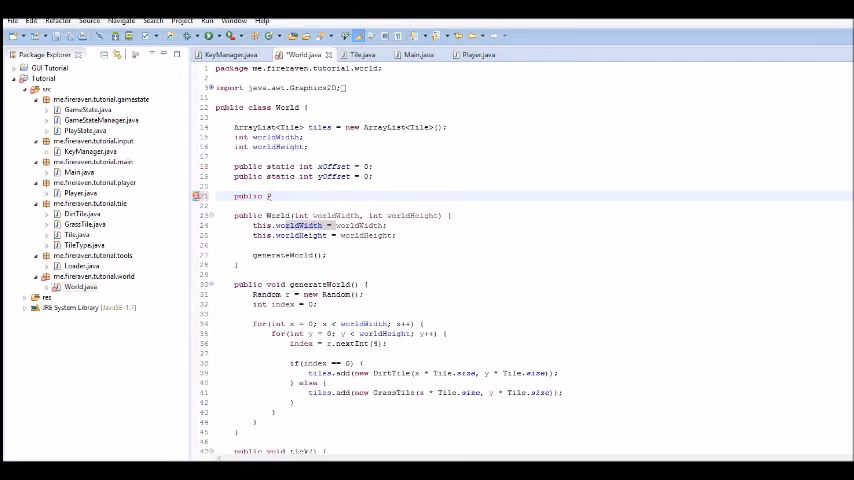
type("Player")
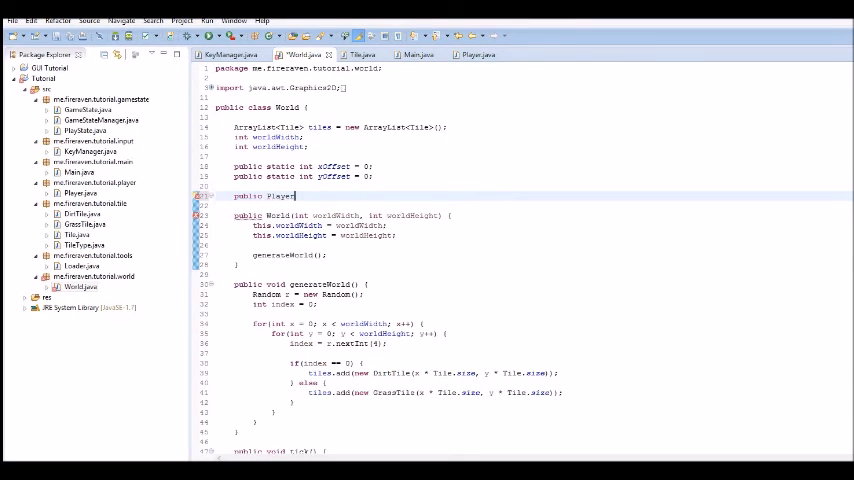
type("p;")
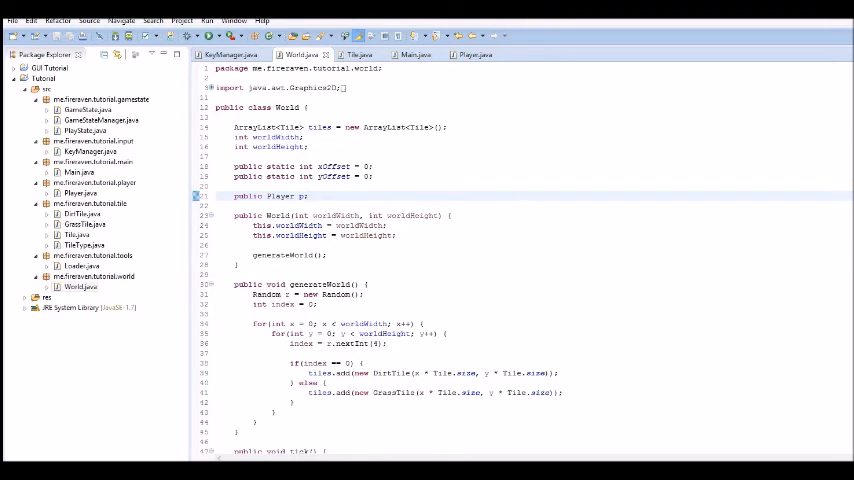
Step: Create p as new Player(40, 40) in the constructor and call p.tick() and p.render(g)
scroll("down", 3)
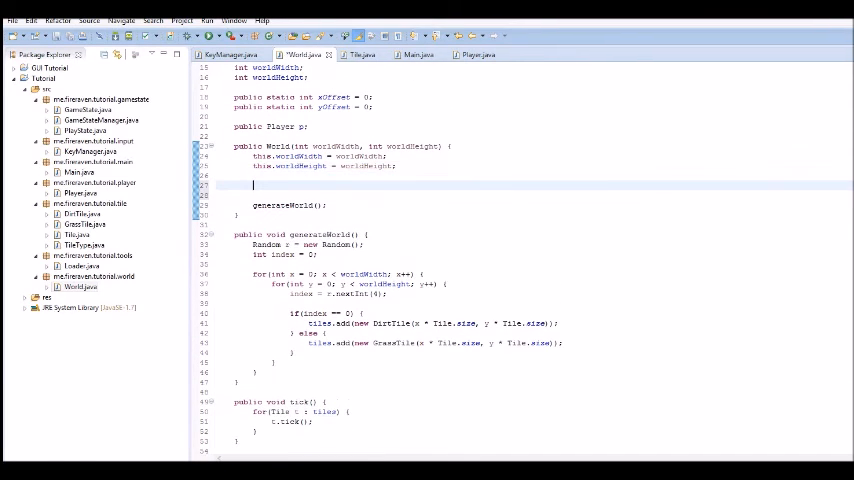
type("p = n")
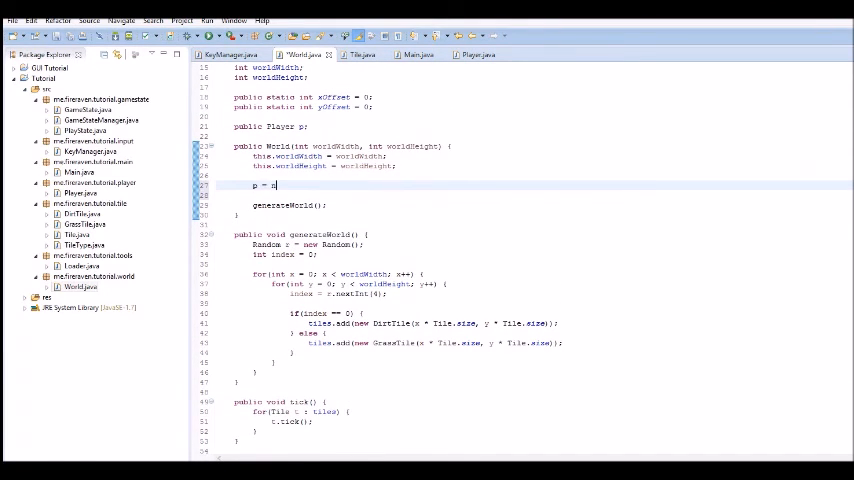
type("ew Player(e, height);")
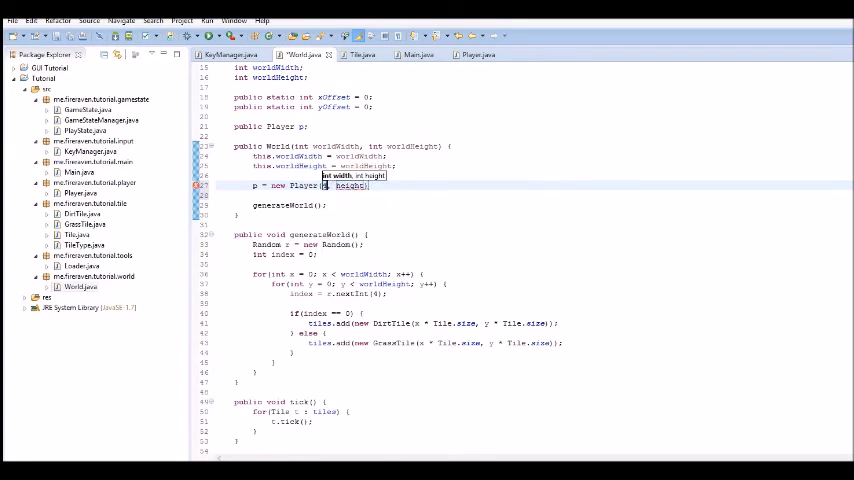
type("40, 40);")
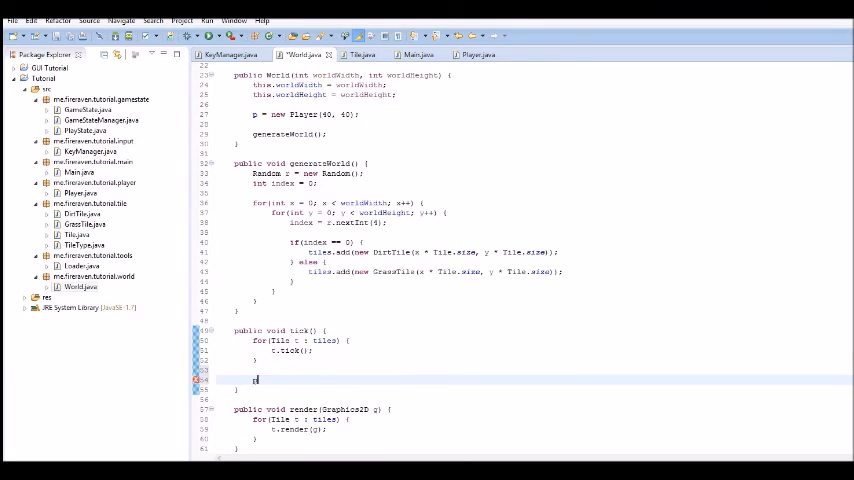
type("p.tick();")
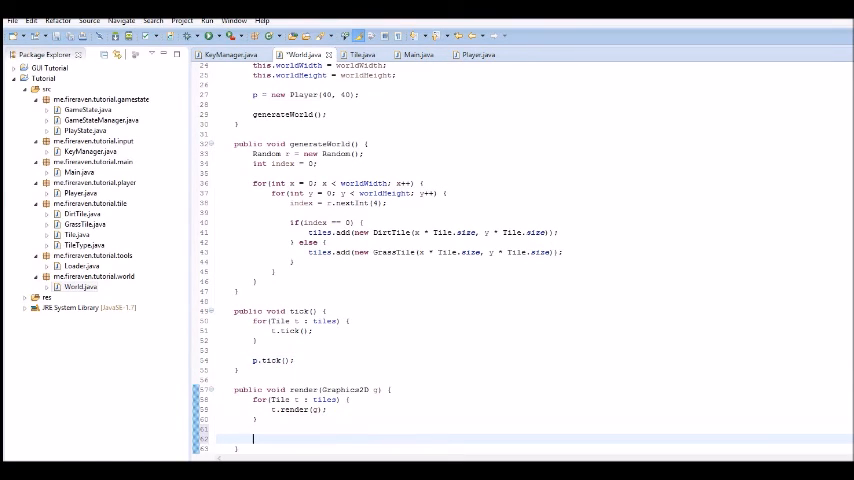
type("p.rend")
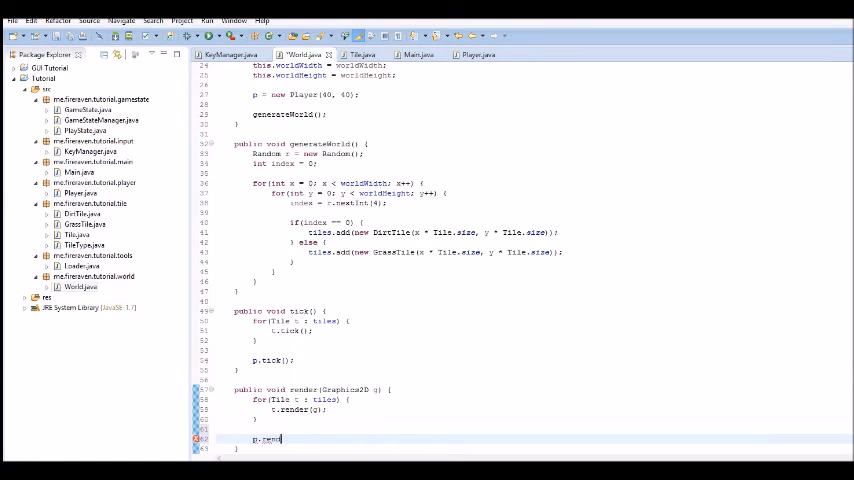
type("er(g);")
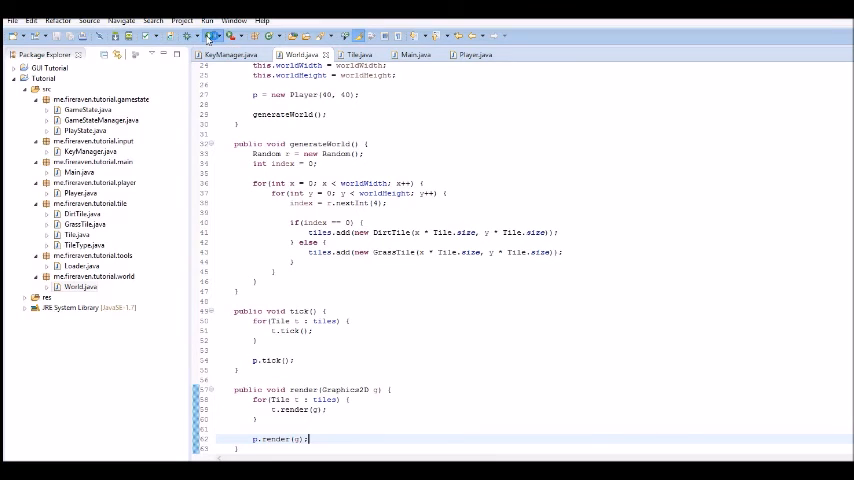
Step: Launch the game and reposition its window to inspect the tiles
left_click(207, 38)
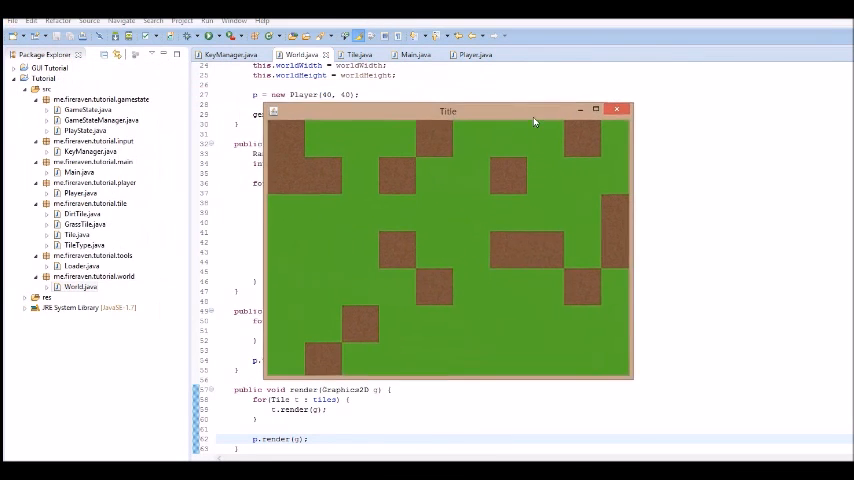
left_click_drag(447, 111, 503, 112)
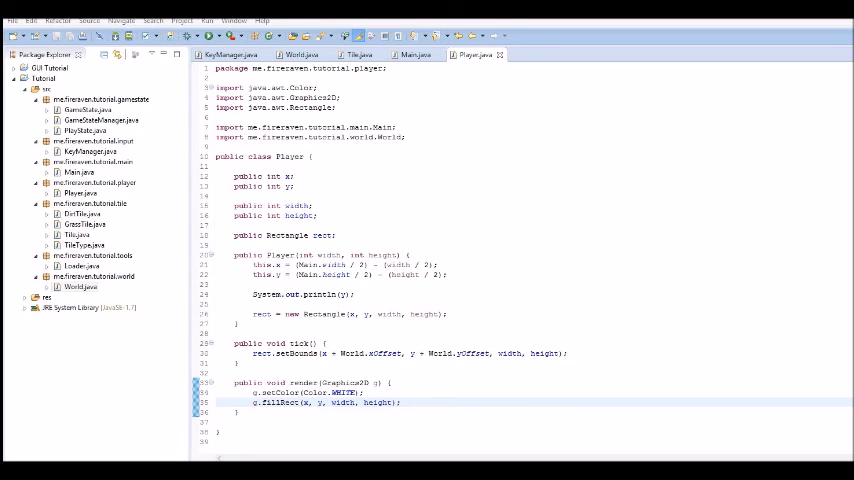
Step: Assign this.width = width and this.height = height in the Player constructor
double_click(297, 205)
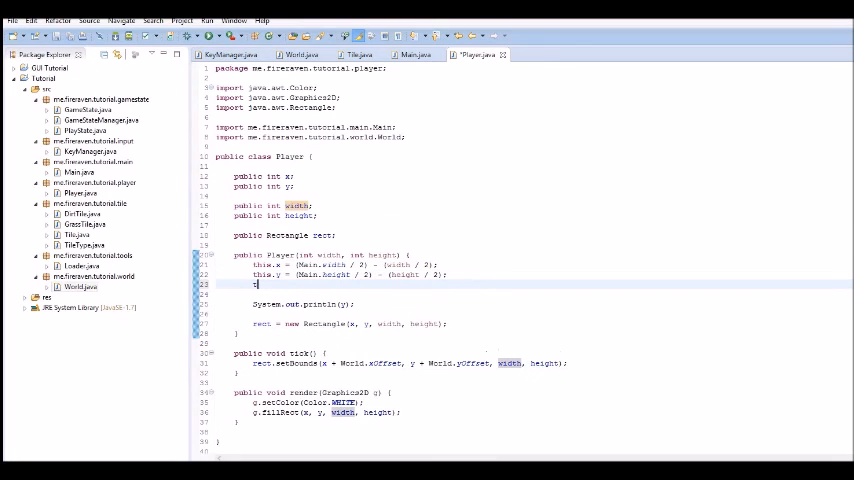
type("this.w")
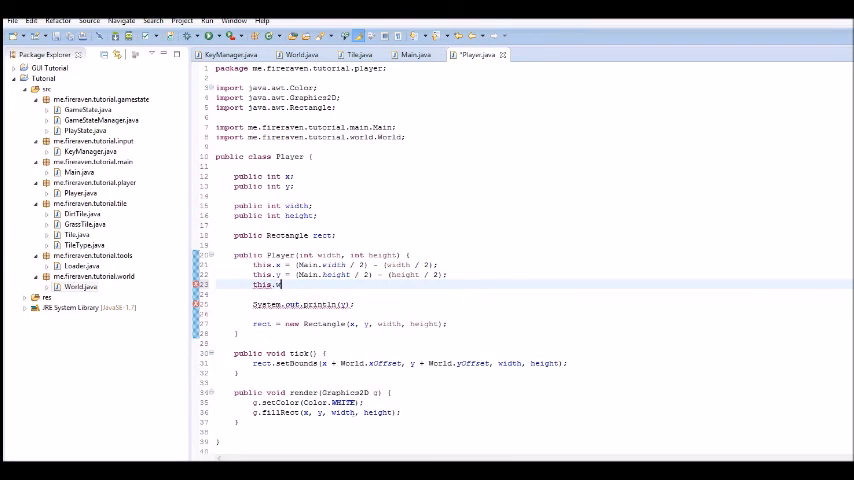
type("idth =")
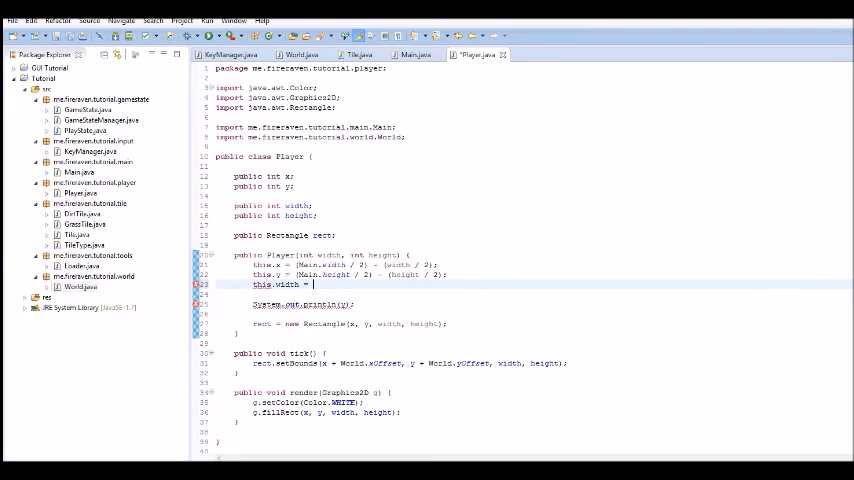
type("width;")
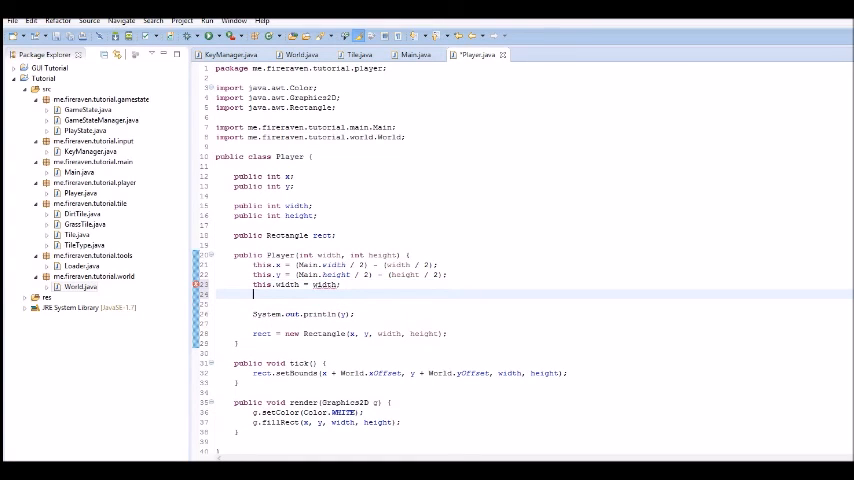
type("this.height = height;")
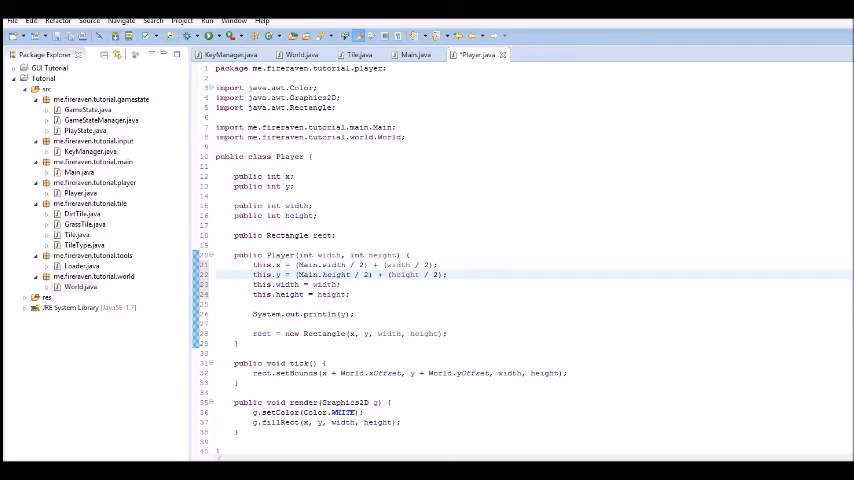
scroll("up", 3)
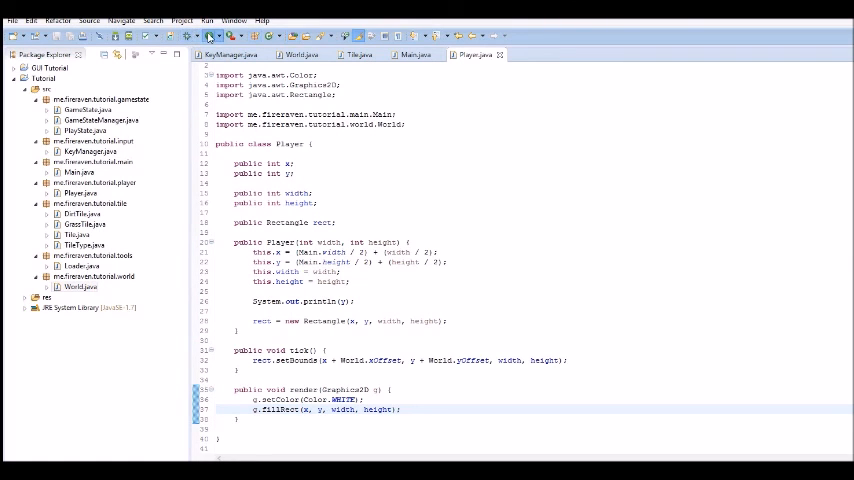
left_click(207, 38)
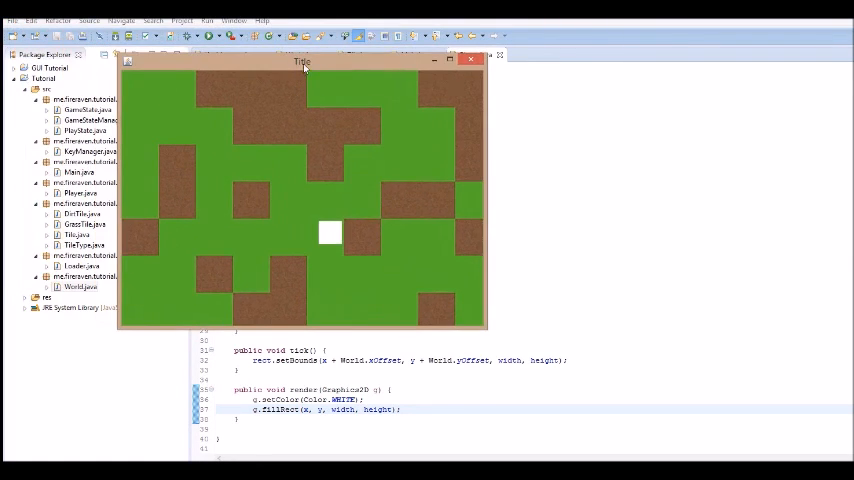
left_click(470, 58)
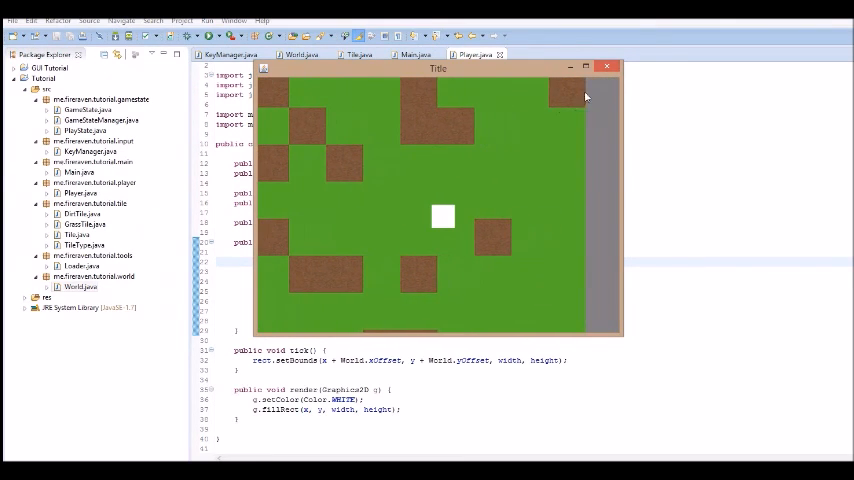
left_click(606, 67)
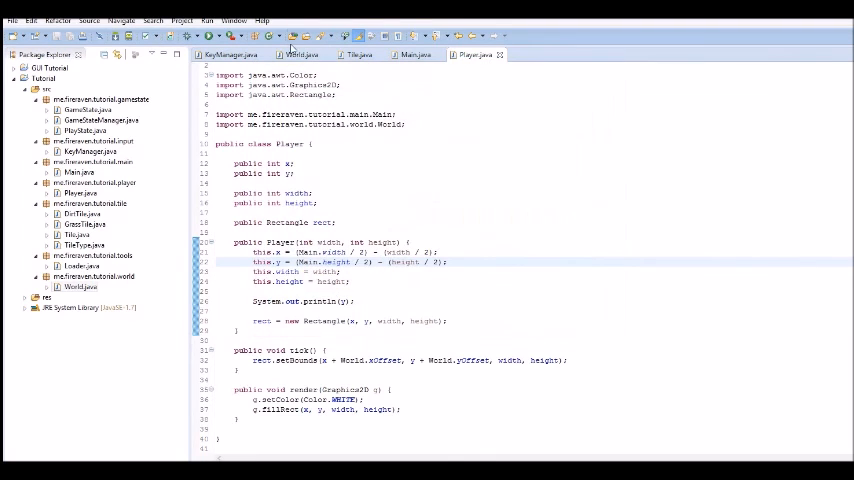
Step: Switch through World.java to KeyManager.java, then run the game showing the white player square
left_click(302, 54)
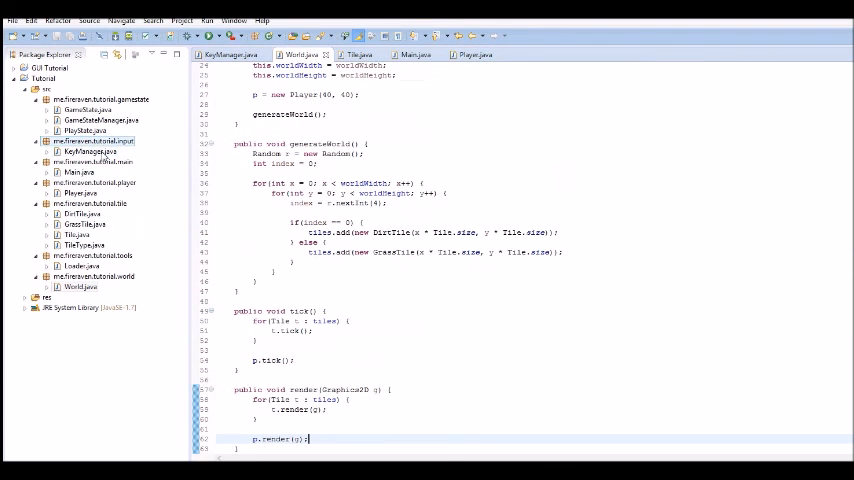
left_click(233, 54)
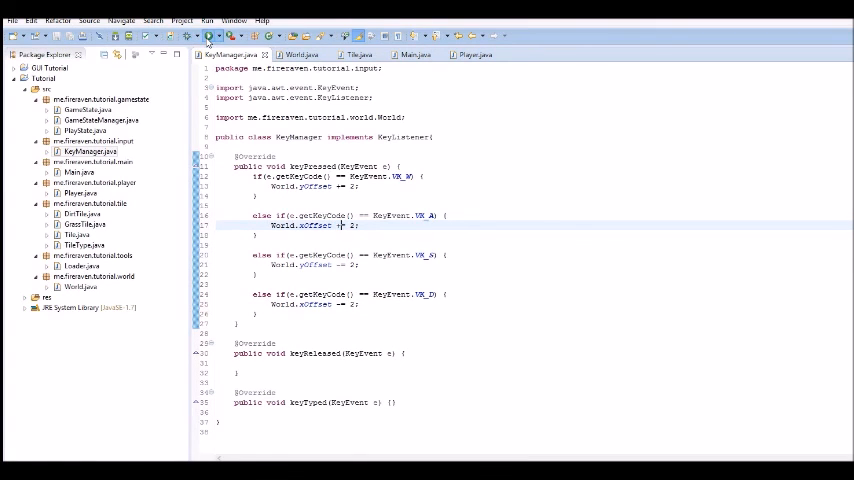
left_click(207, 37)
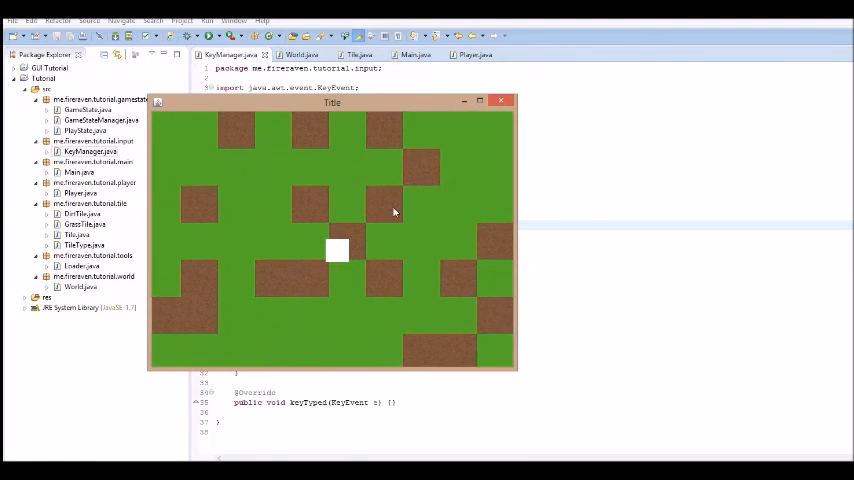